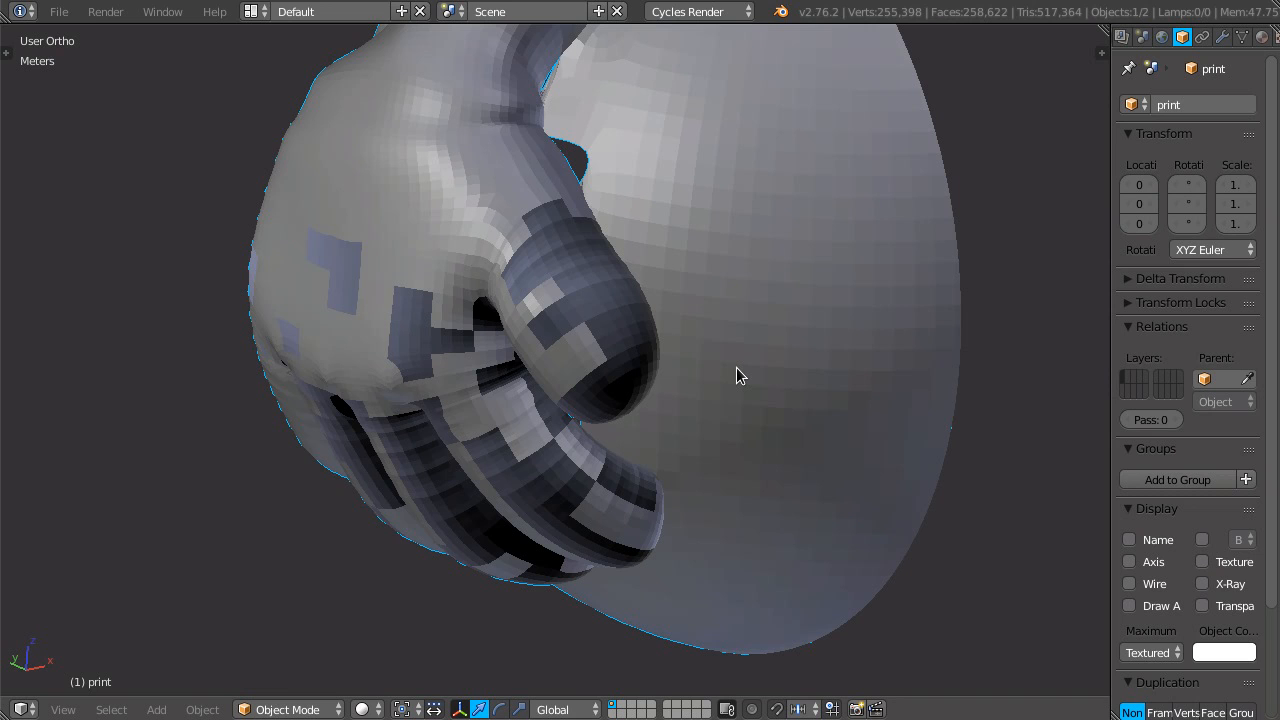
{"action": "mouse_move", "coordinate": [380, 348]}
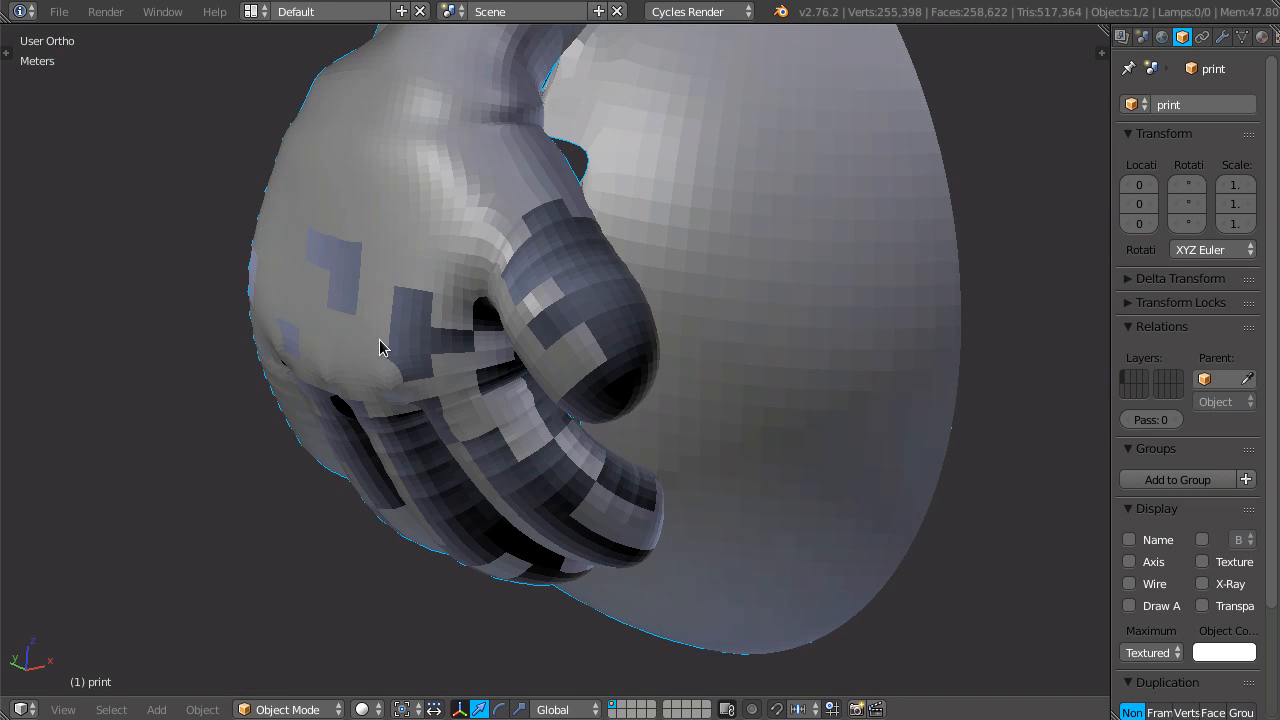
- Switch the imported hand mesh into Edit Mode to expose its faces
{"action": "key", "text": "Tab"}
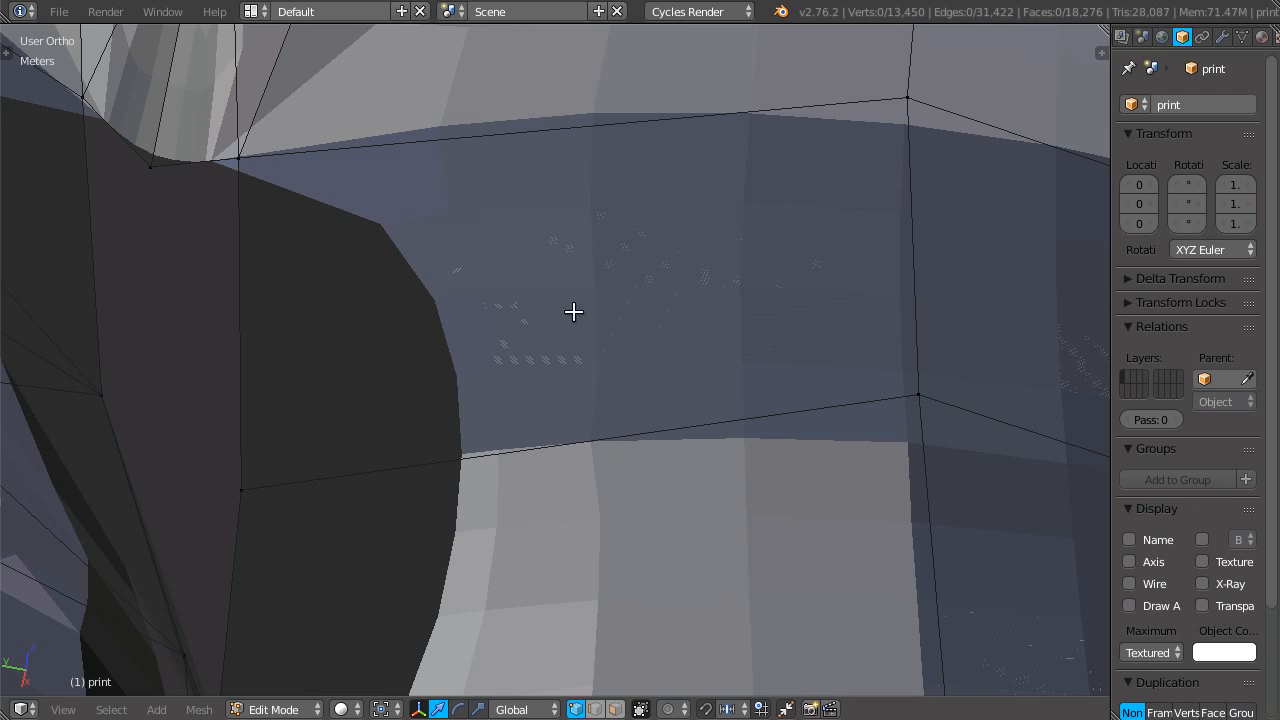
{"action": "mouse_move", "coordinate": [388, 190]}
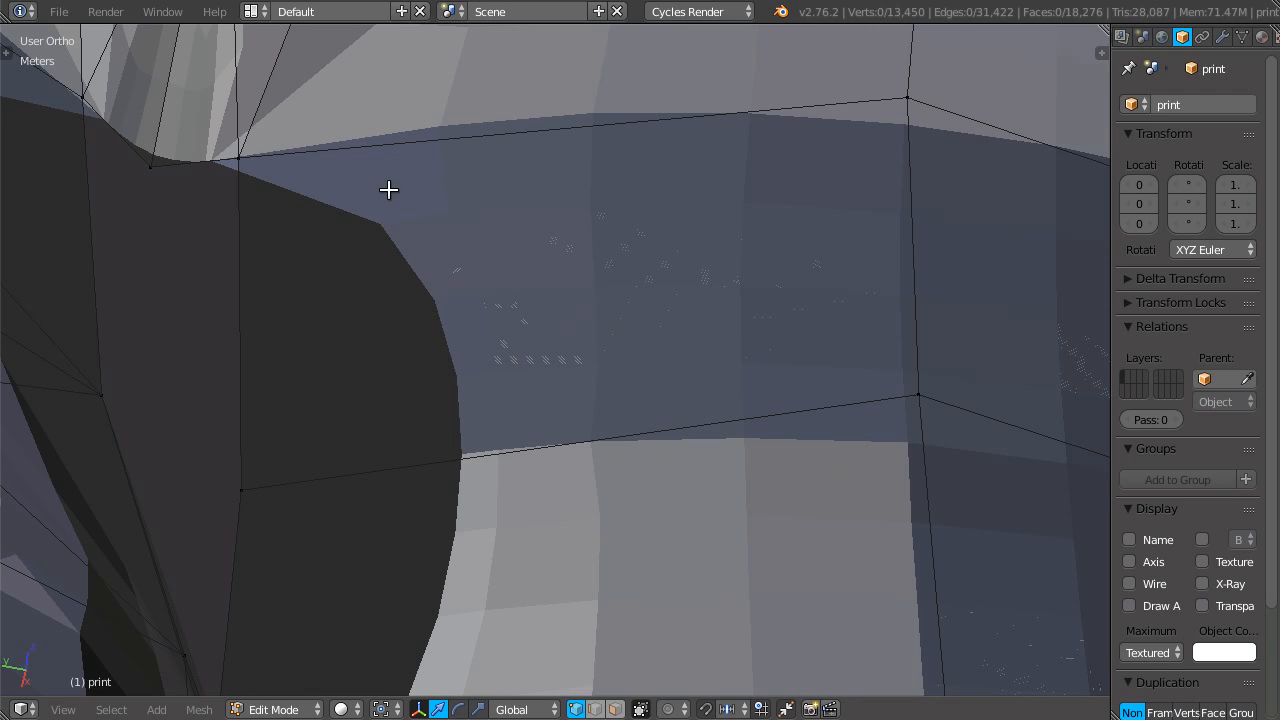
- Show the Modifiers properties and select the entire hand mesh with A
{"action": "left_click", "coordinate": [1222, 36]}
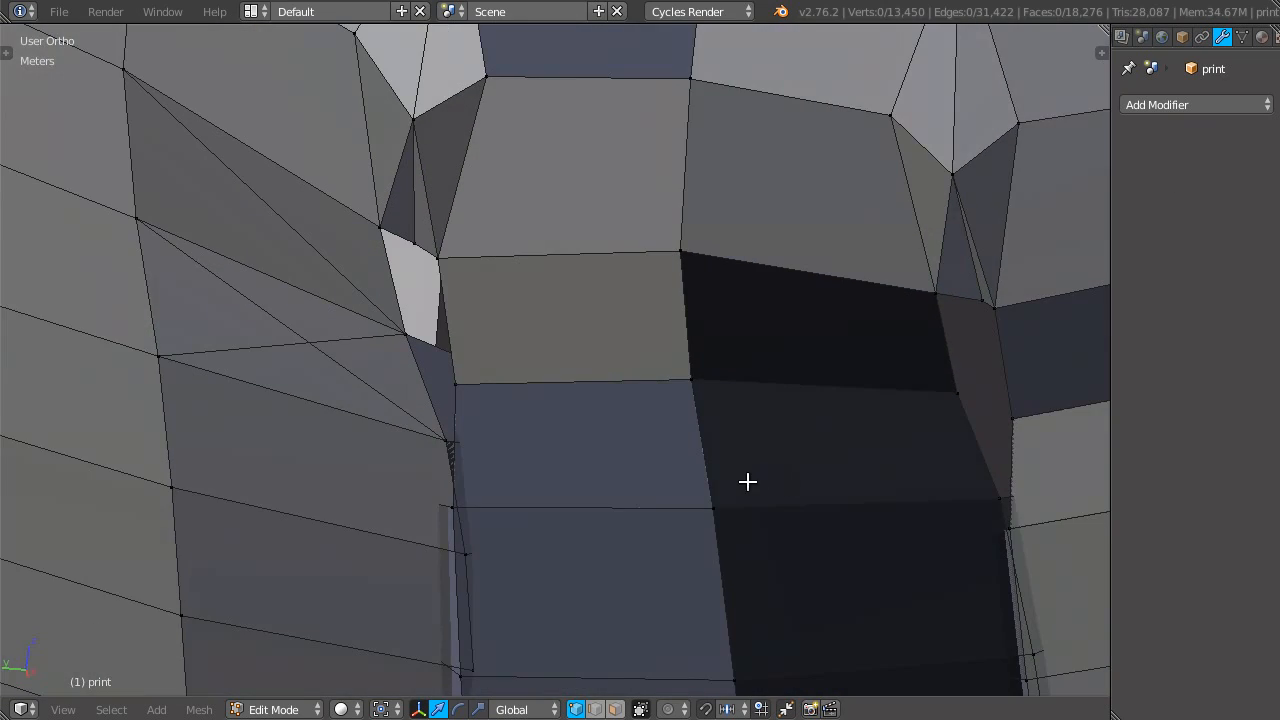
{"action": "left_click", "coordinate": [700, 378]}
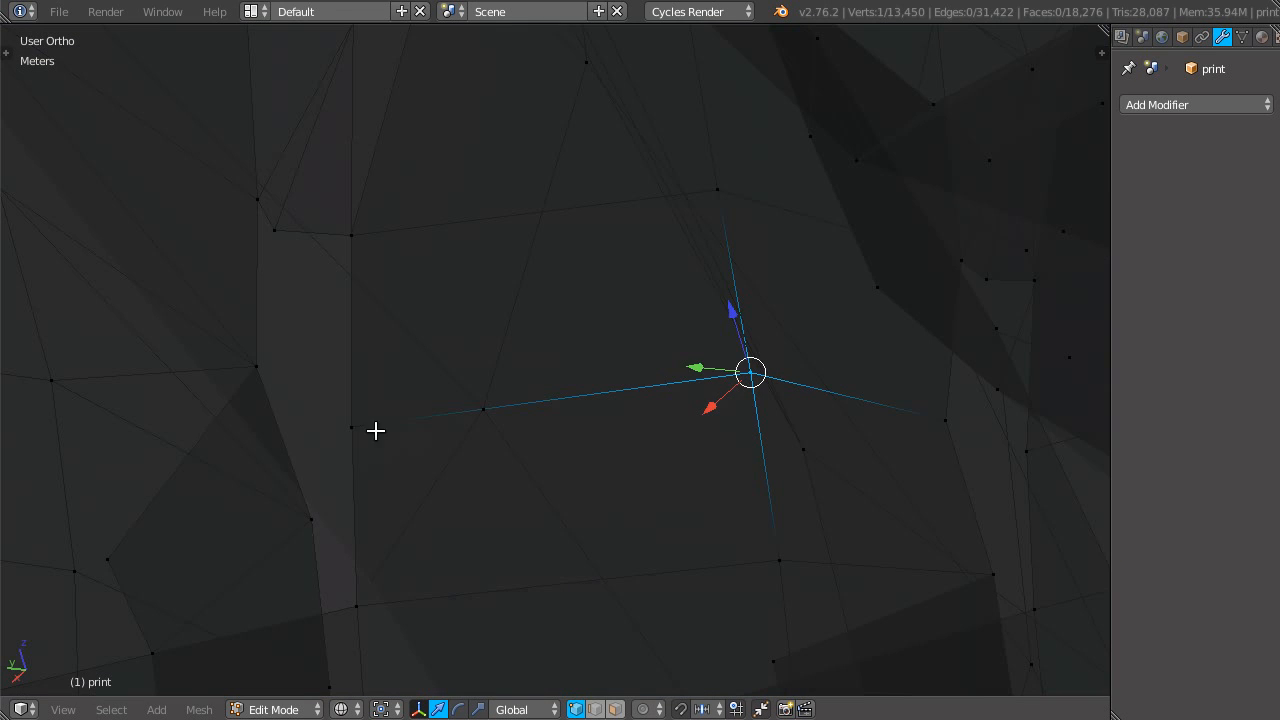
{"action": "key", "text": "a"}
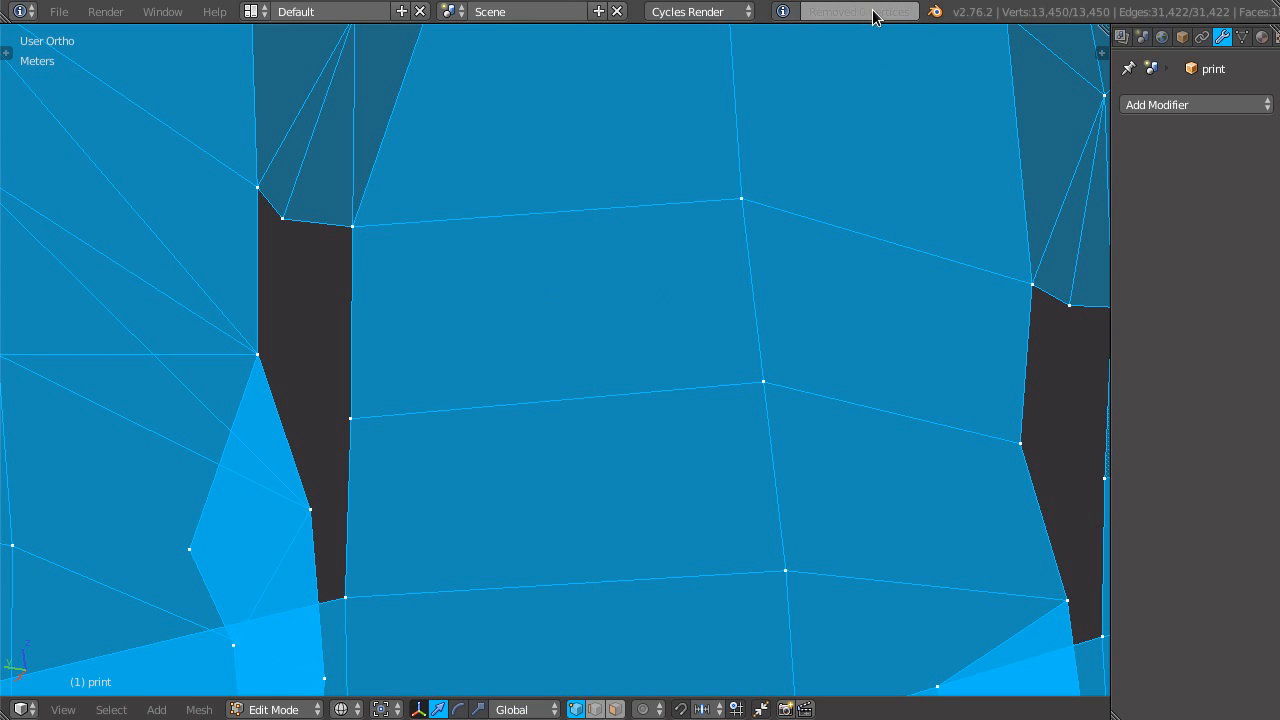
{"action": "mouse_move", "coordinate": [674, 388]}
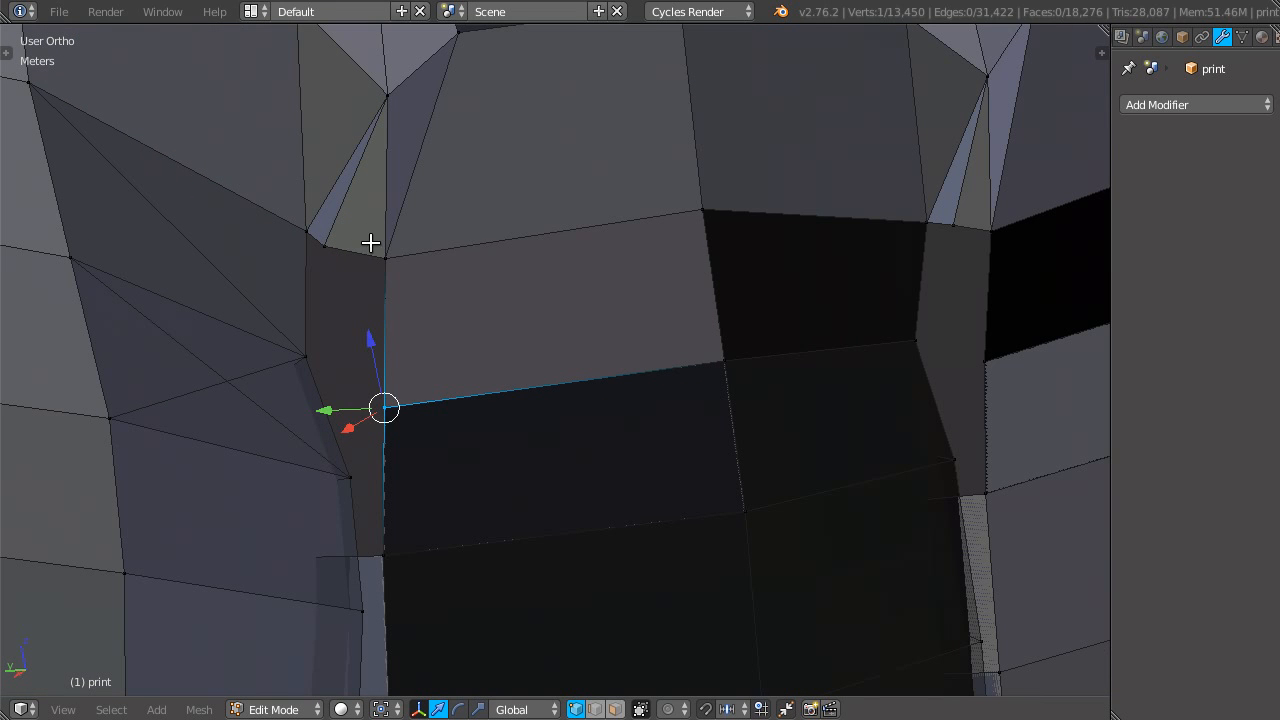
- Select a face between the fingers to check it for overlapping geometry
{"action": "left_click", "coordinate": [720, 408]}
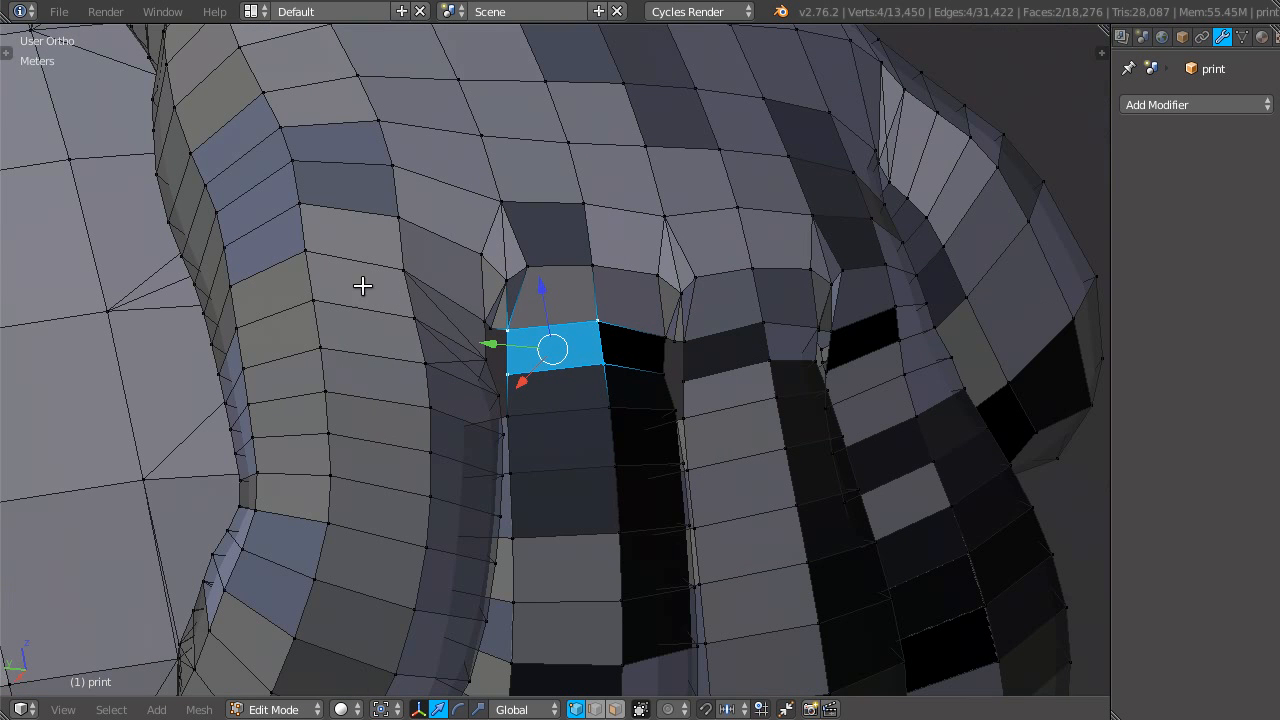
{"action": "mouse_move", "coordinate": [404, 400]}
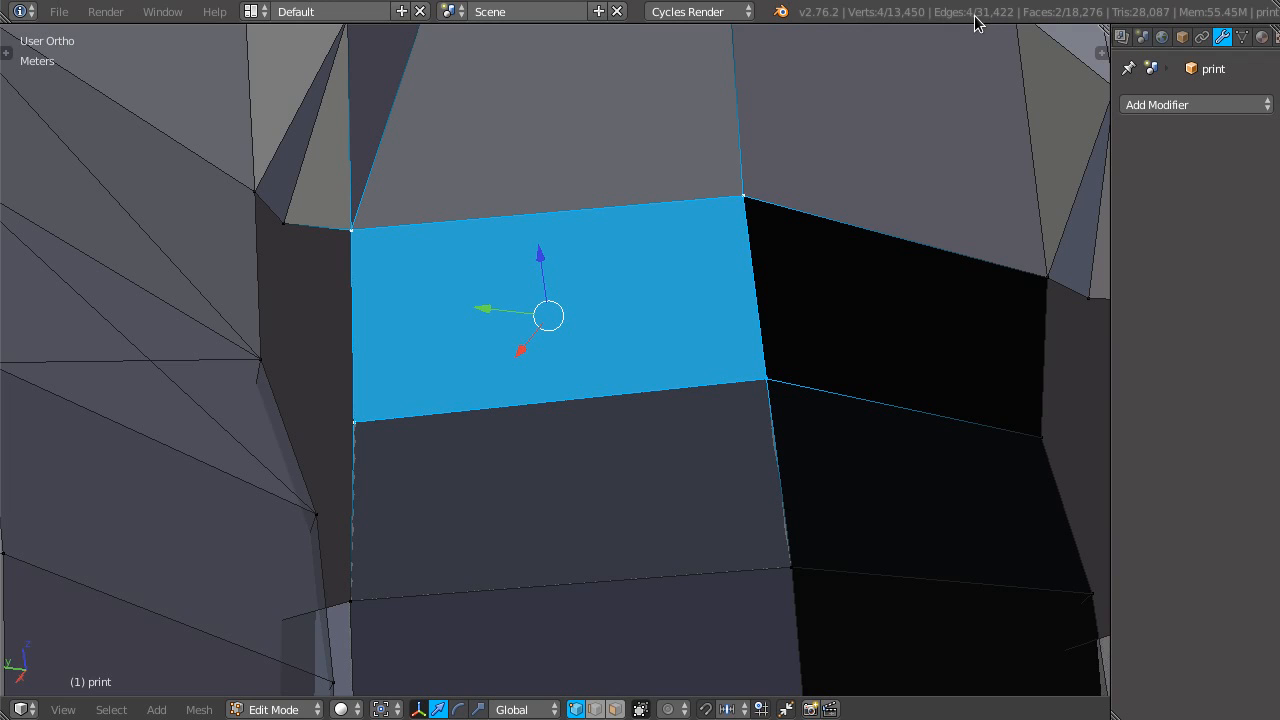
{"action": "mouse_move", "coordinate": [1066, 20]}
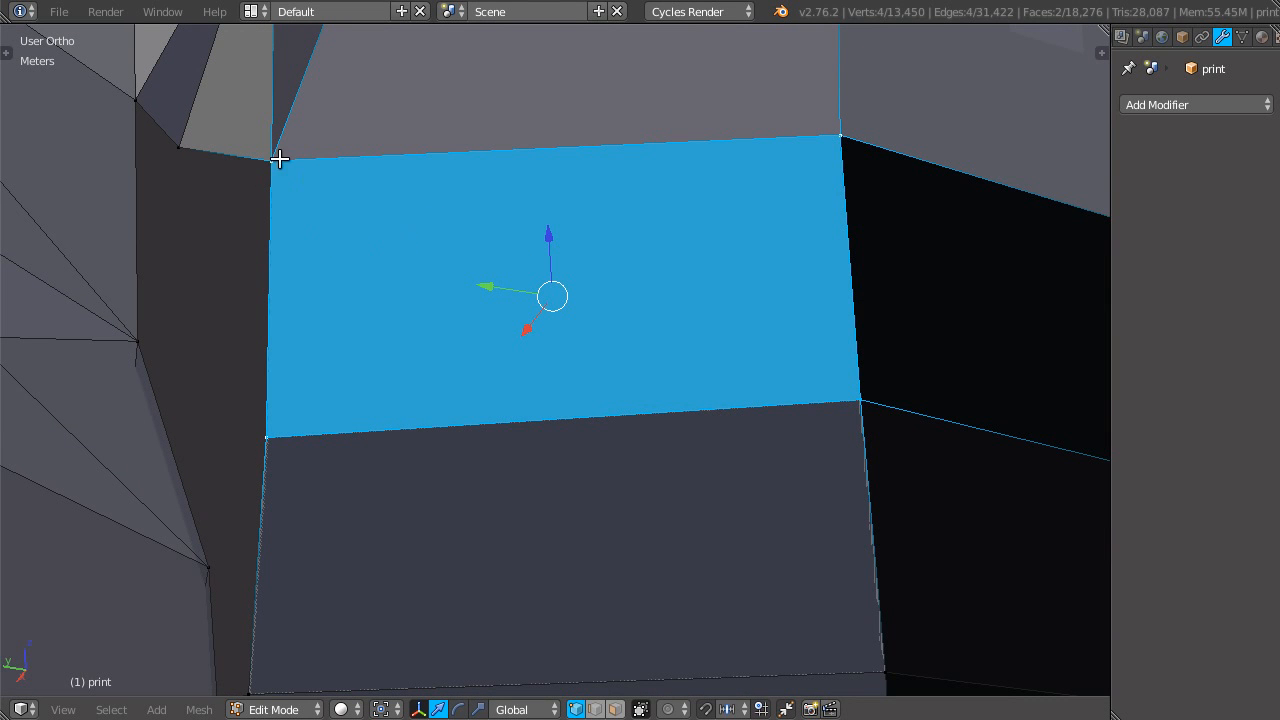
{"action": "mouse_move", "coordinate": [262, 288]}
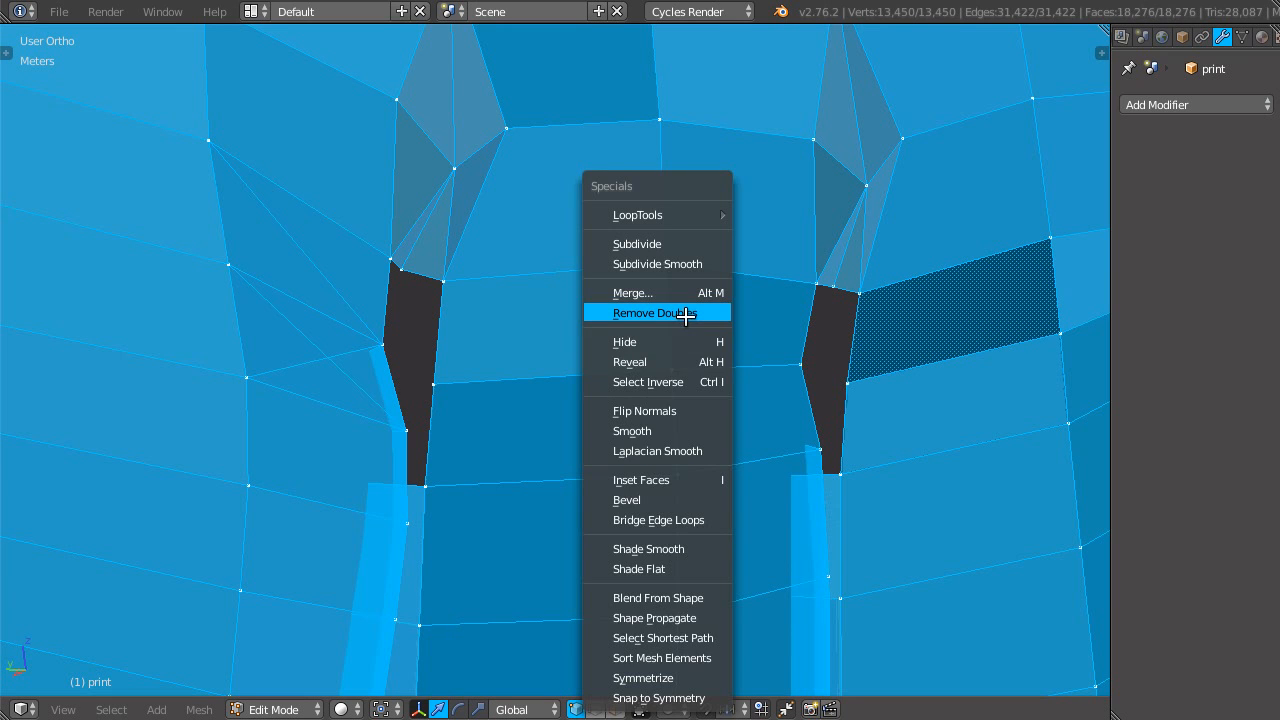
- Remove Doubles on the mesh, delete one overlapping face, and select a neighbouring face
{"action": "left_click", "coordinate": [656, 312]}
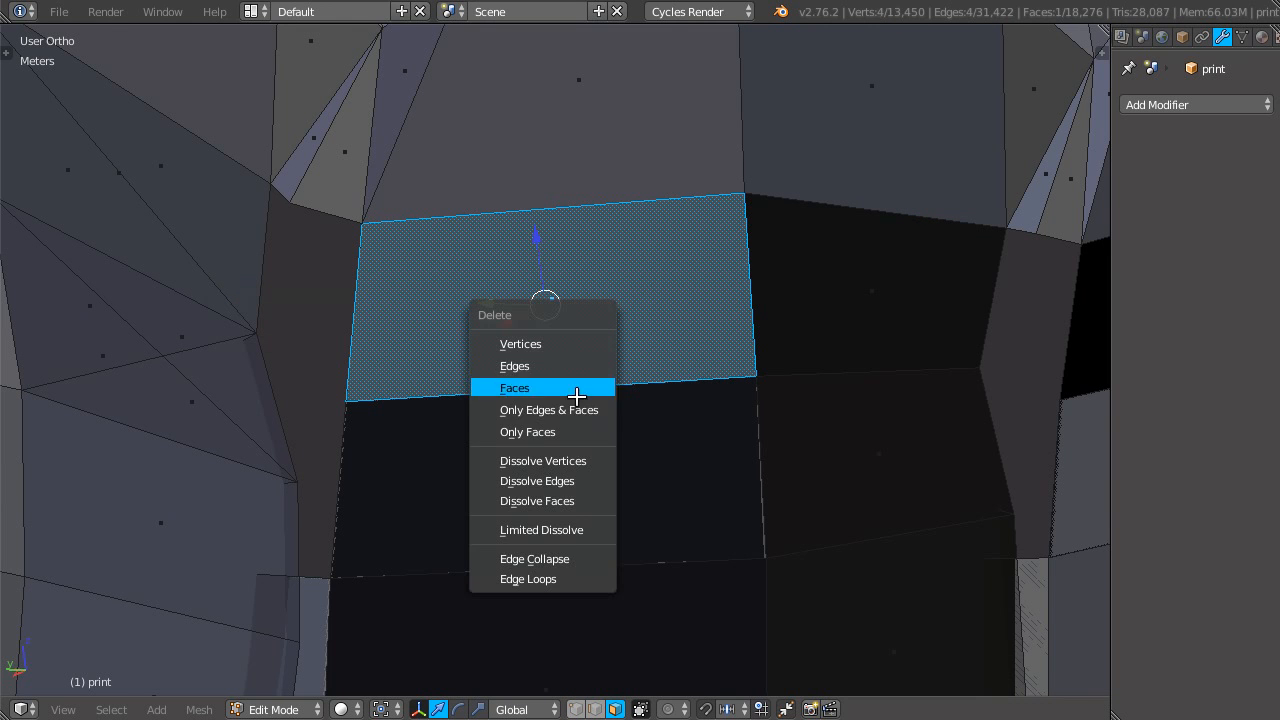
{"action": "left_click", "coordinate": [514, 388]}
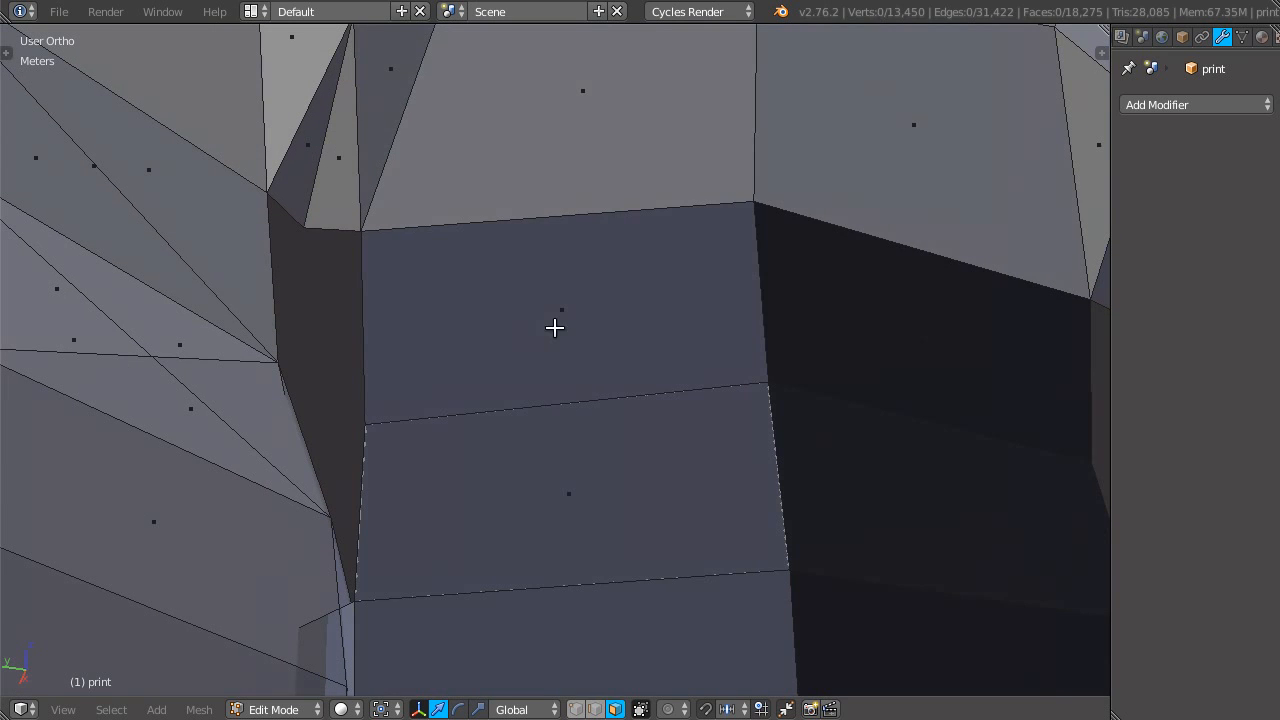
{"action": "left_click", "coordinate": [556, 300]}
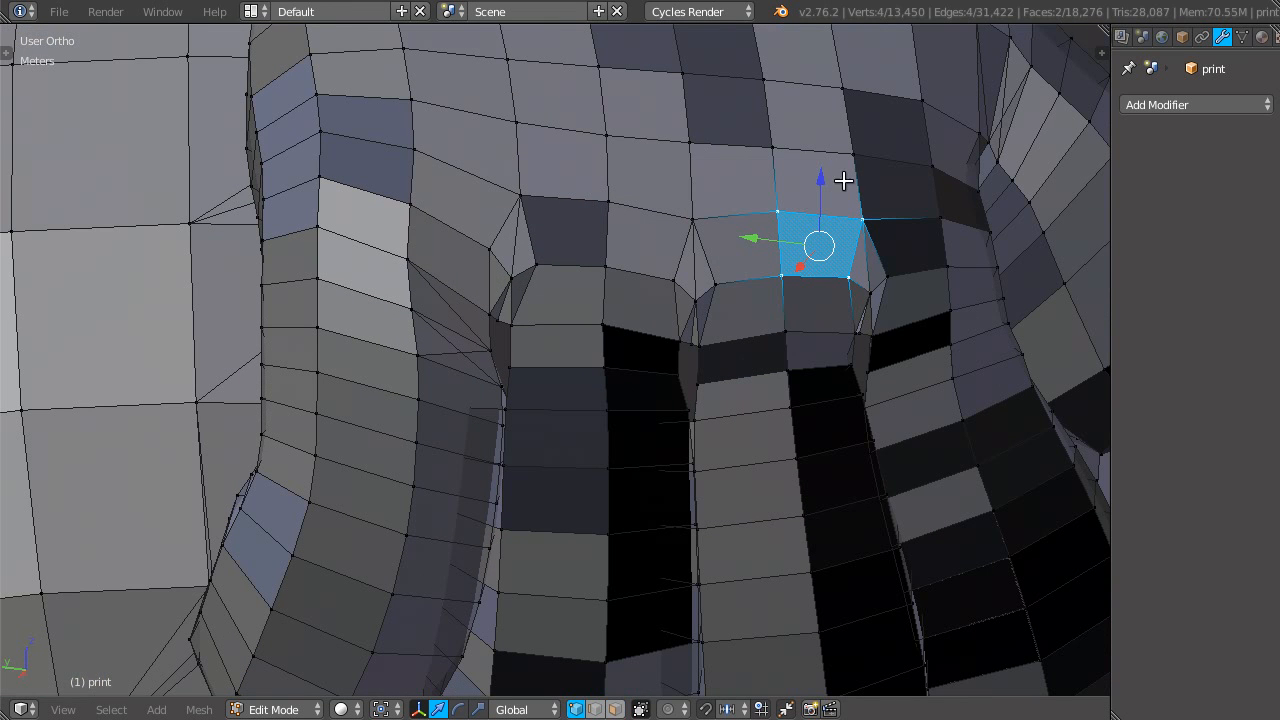
{"action": "mouse_move", "coordinate": [838, 184]}
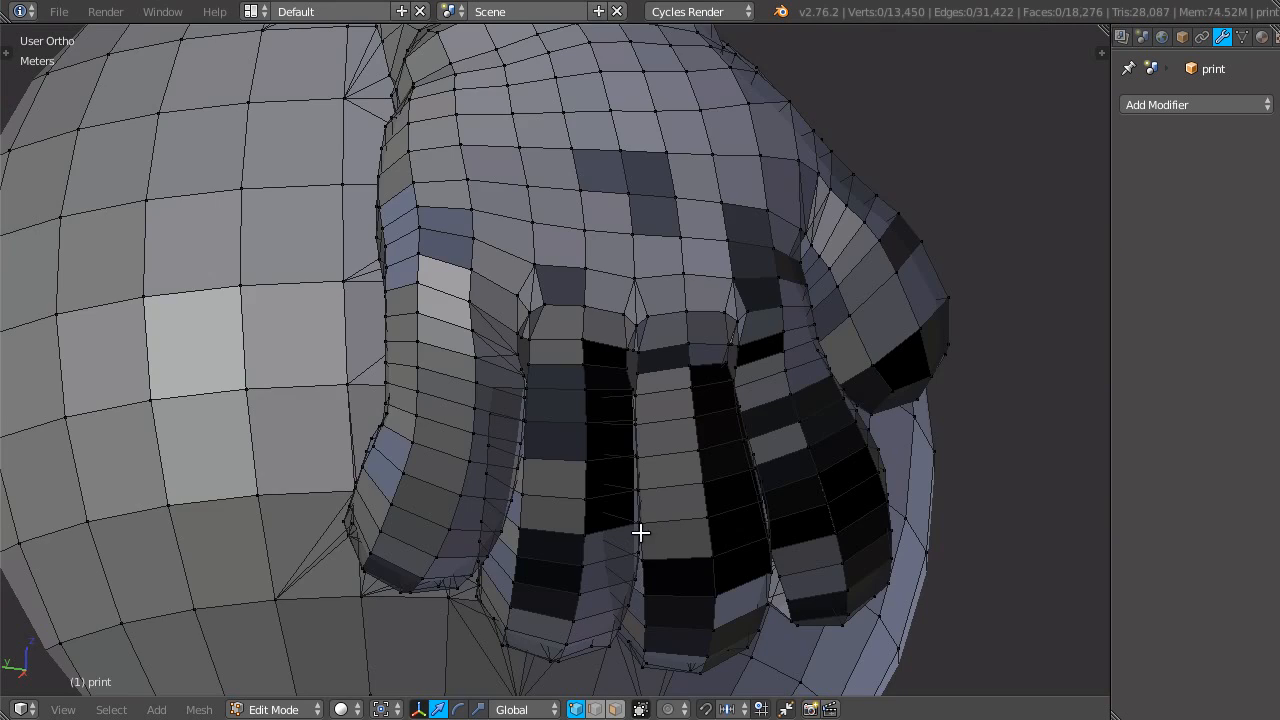
- Return the hand to Object Mode showing the cleaned sphere-and-hand object
{"action": "key", "text": "Tab"}
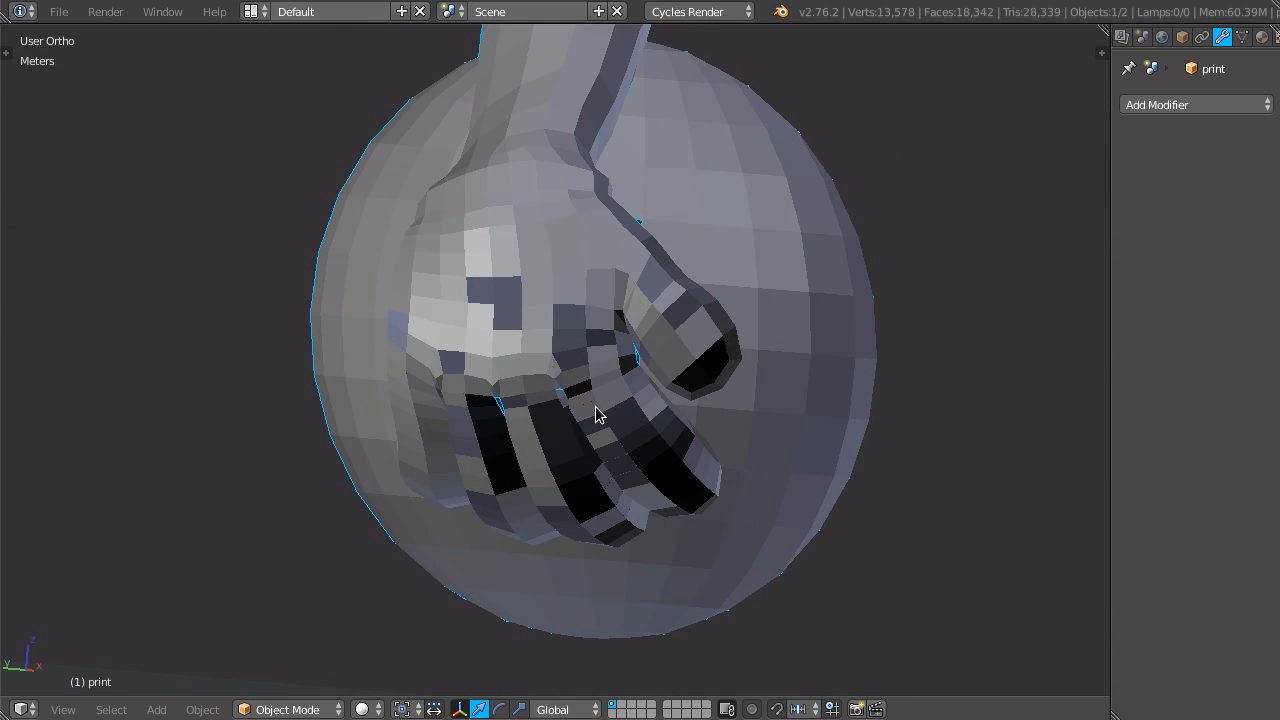
{"action": "mouse_move", "coordinate": [520, 470]}
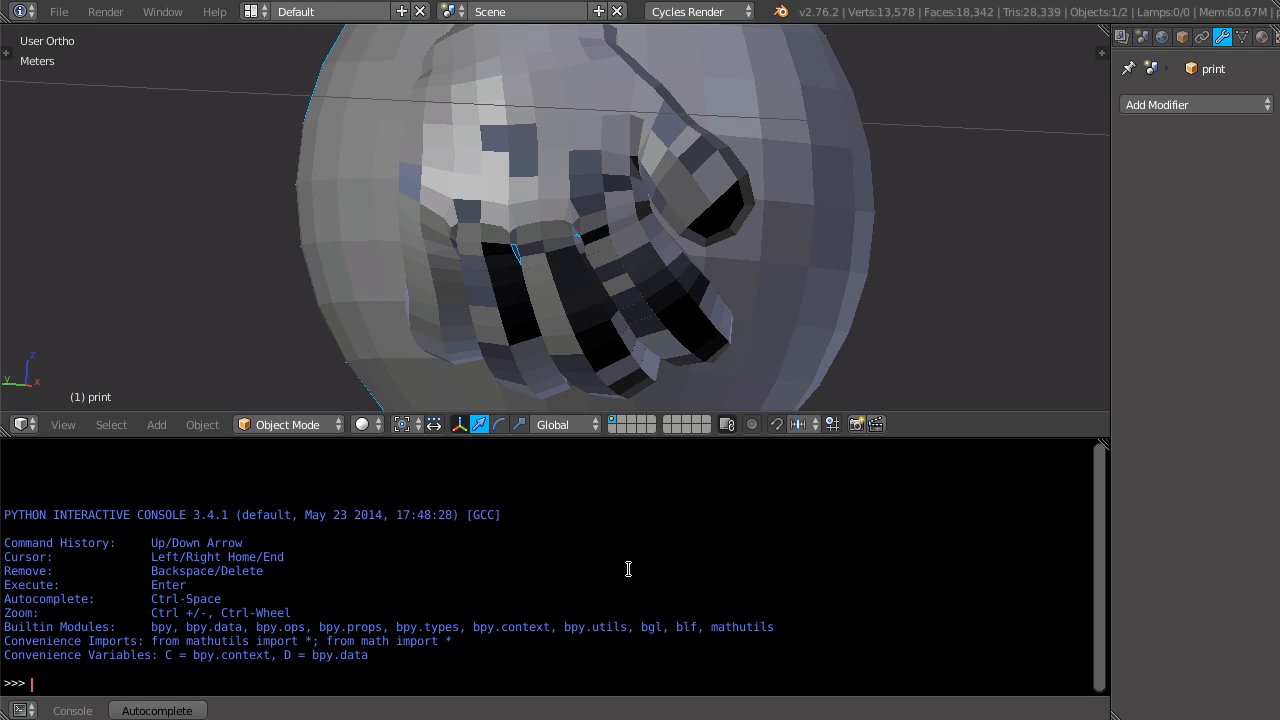
{"action": "mouse_move", "coordinate": [416, 288]}
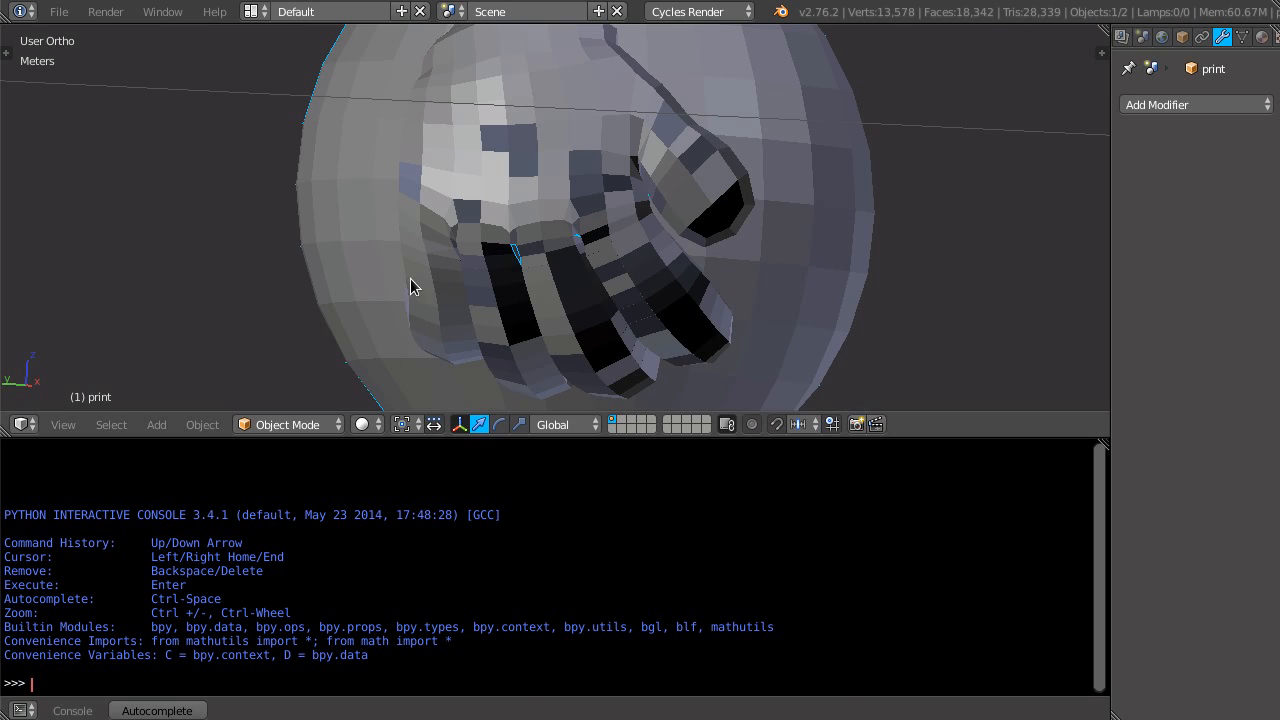
- Query bpy.context.active_object in the Python console, returning the 'print' object
{"action": "type", "text": "bpy"}
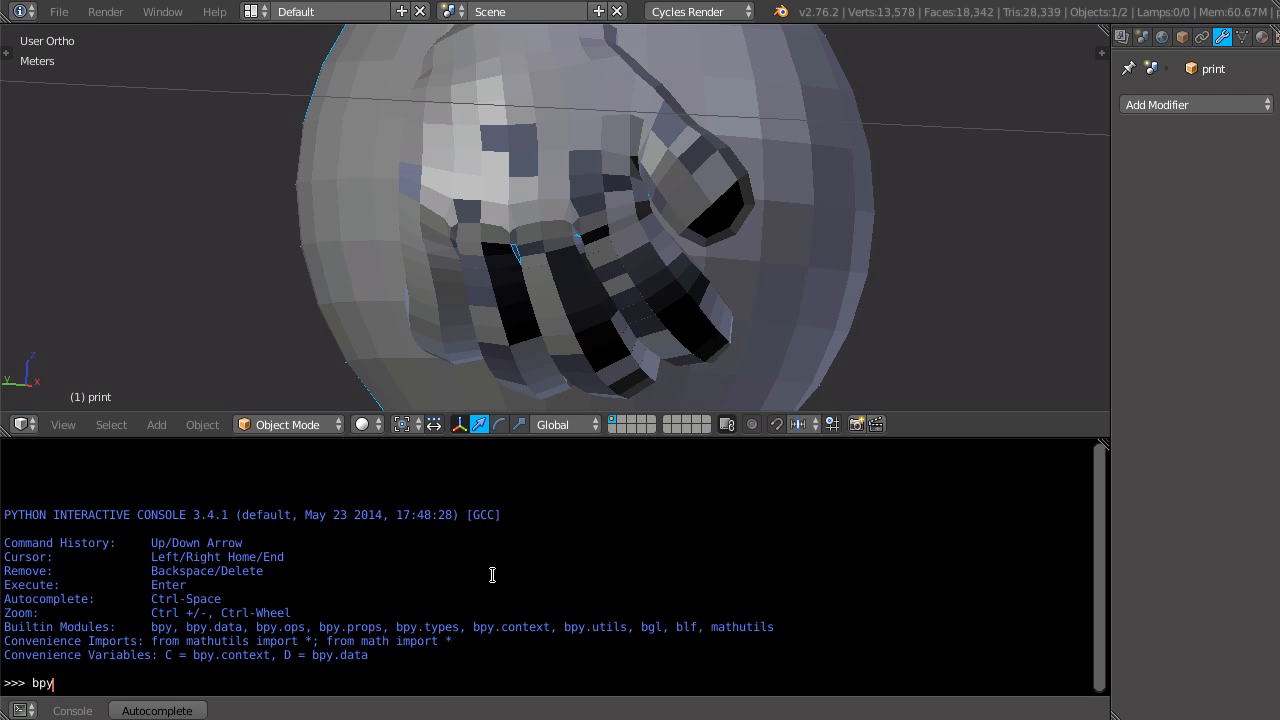
{"action": "type", "text": "."}
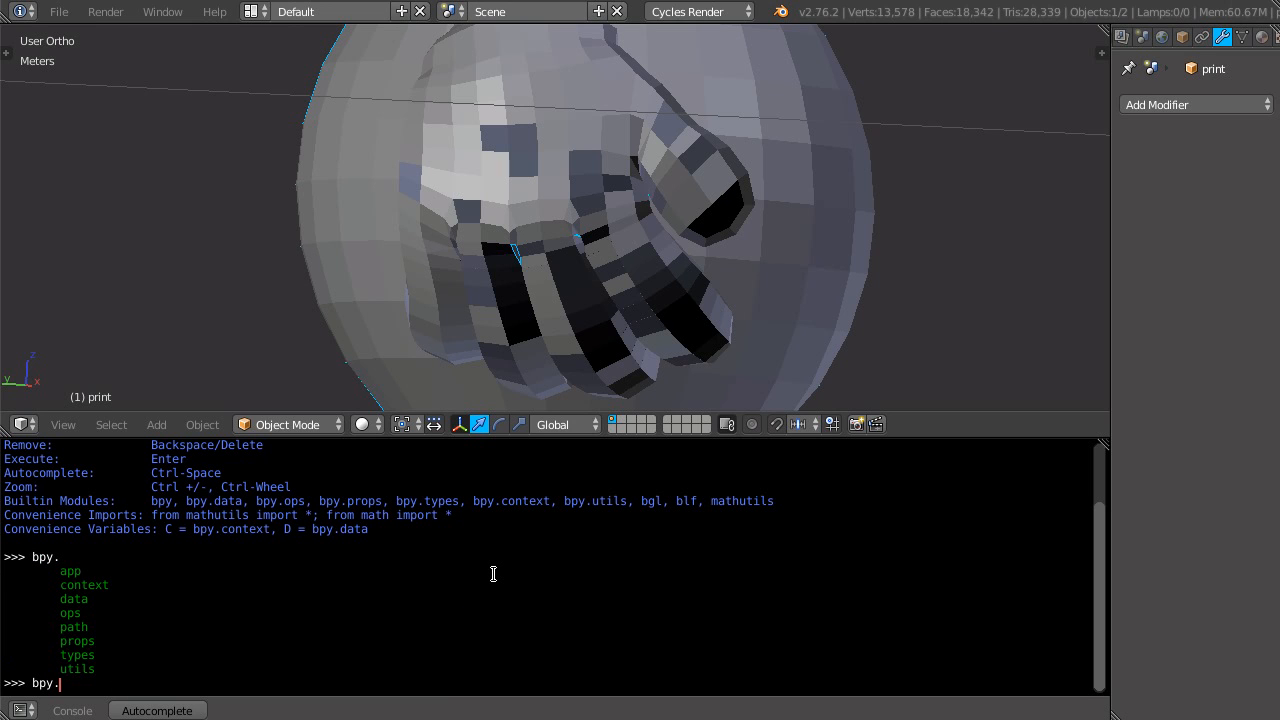
{"action": "type", "text": "context"}
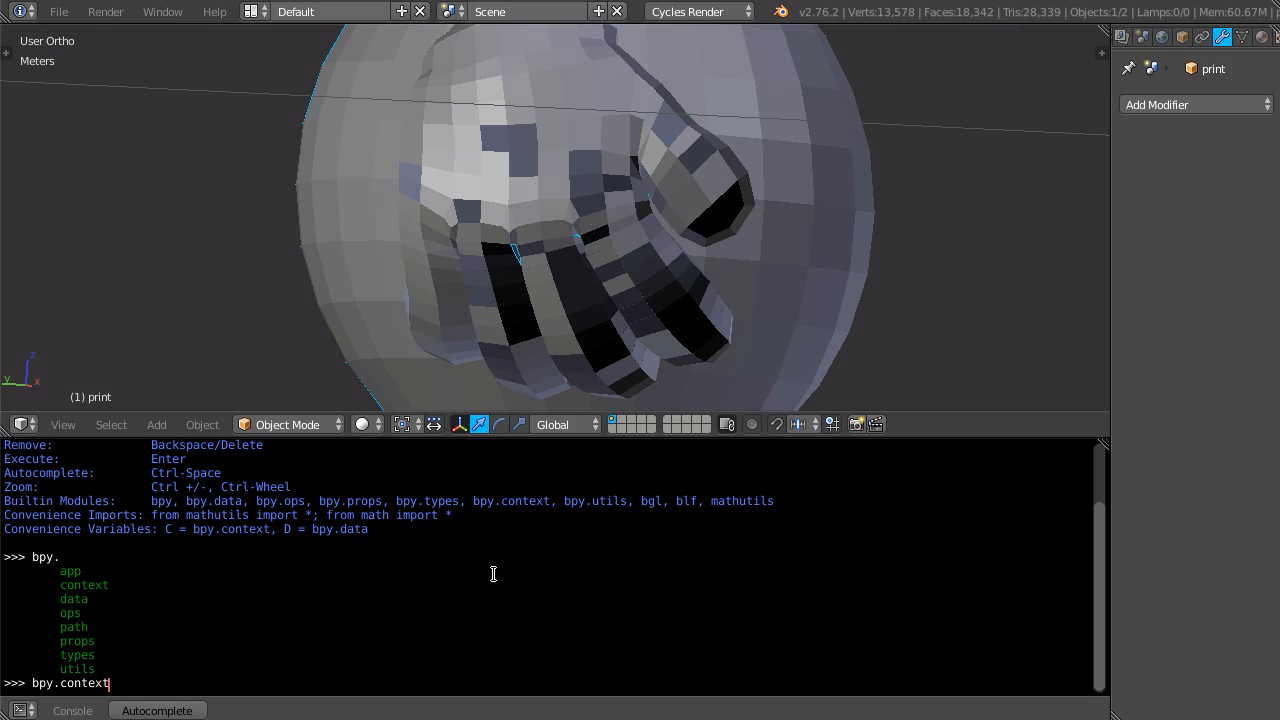
{"action": "mouse_move", "coordinate": [556, 216]}
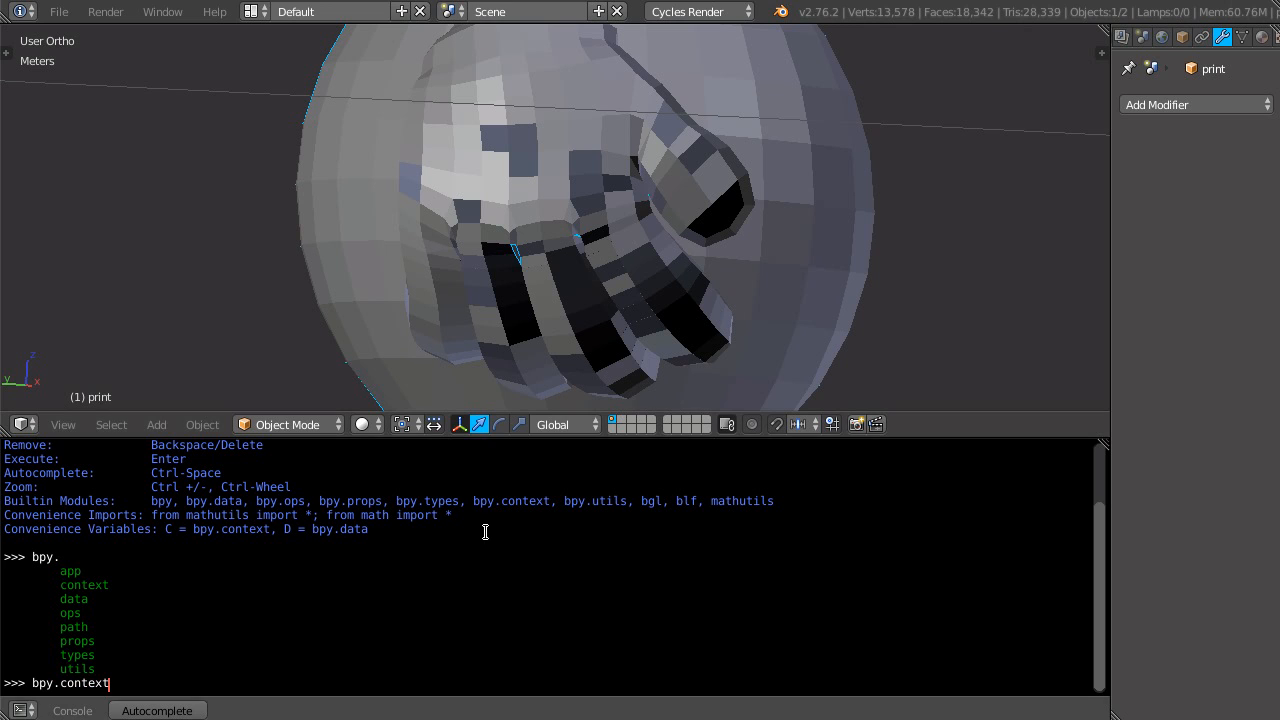
{"action": "type", "text": ".active_"}
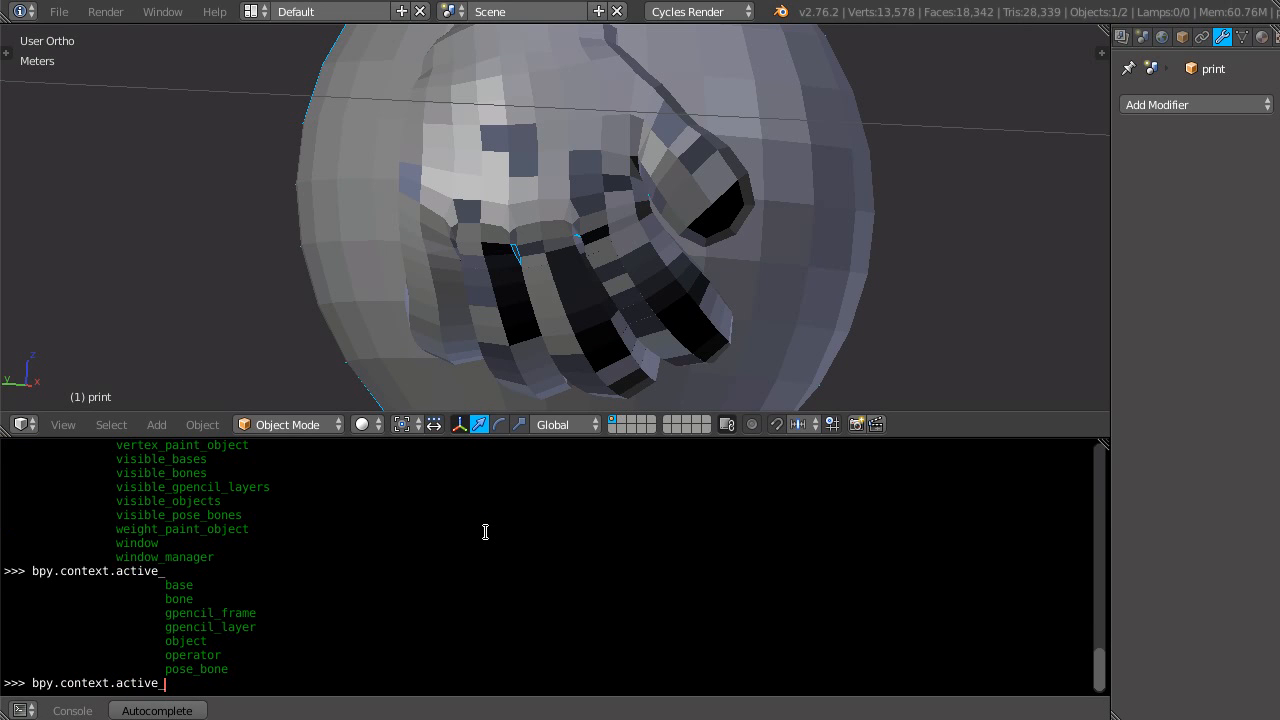
{"action": "type", "text": "object"}
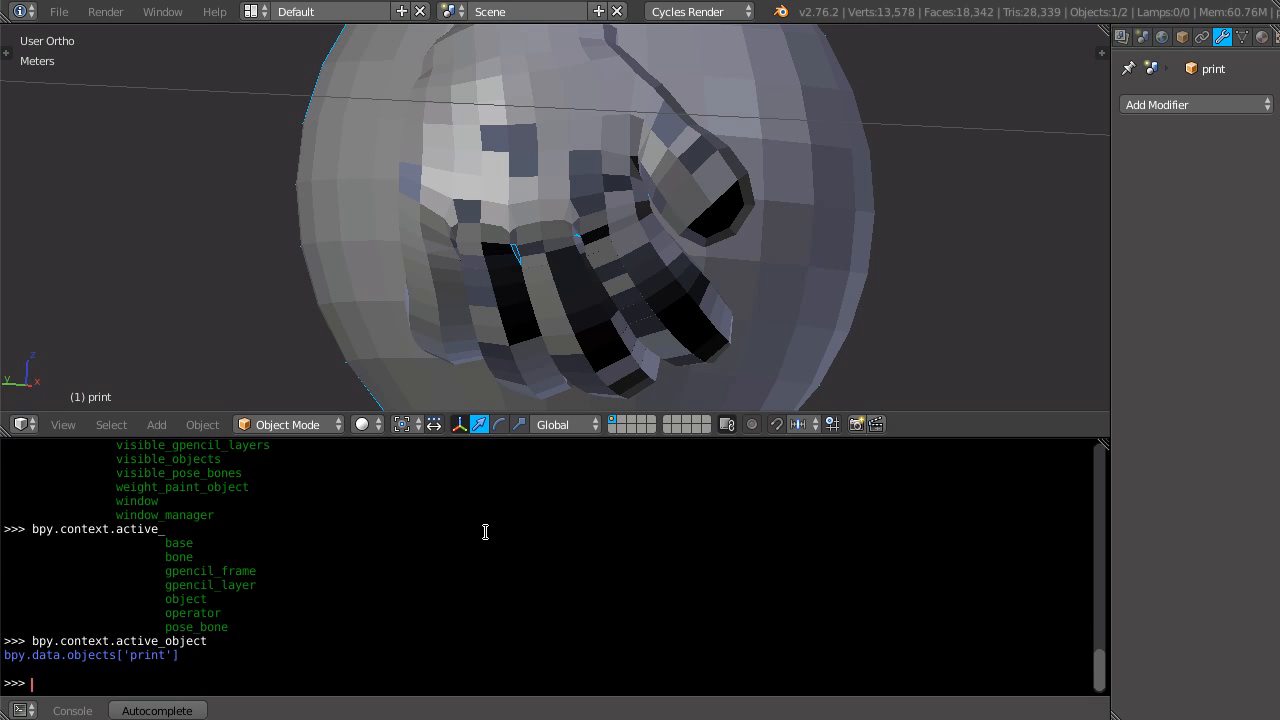
{"action": "mouse_move", "coordinate": [572, 508]}
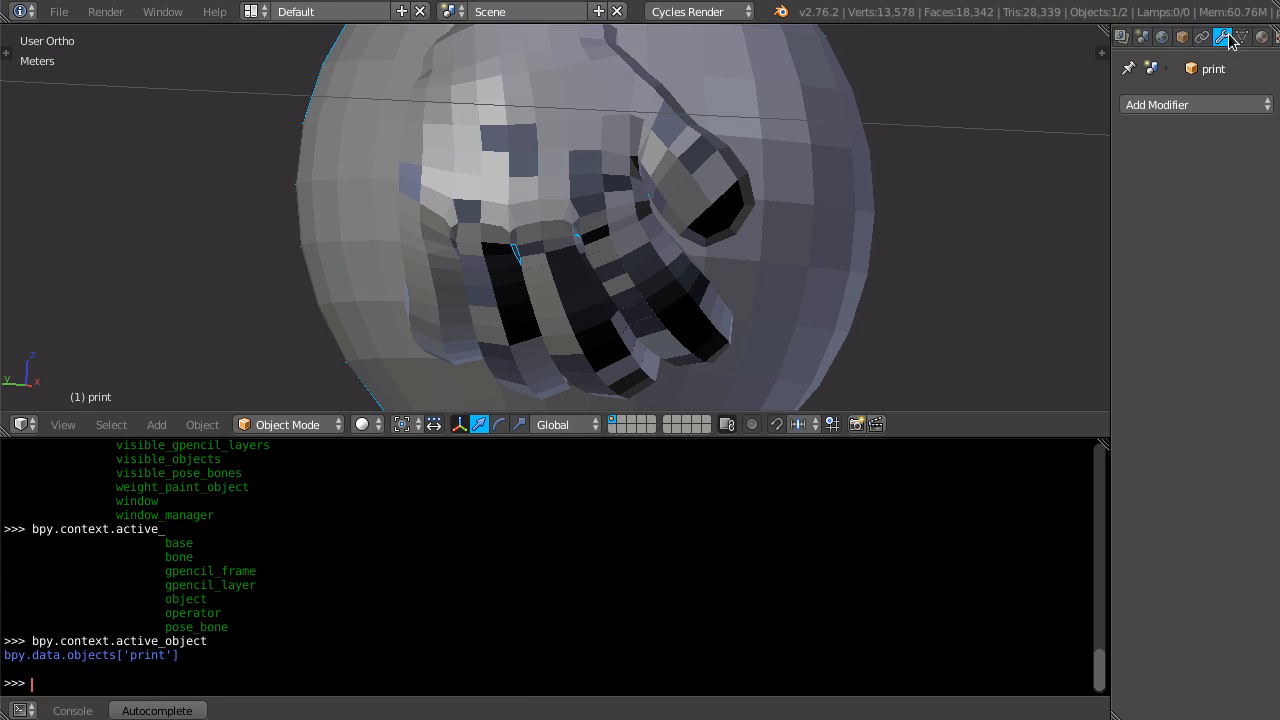
- Show the Mesh Data properties and run bpy.context.active_object.data.validate(), which returns True
{"action": "left_click", "coordinate": [1184, 36]}
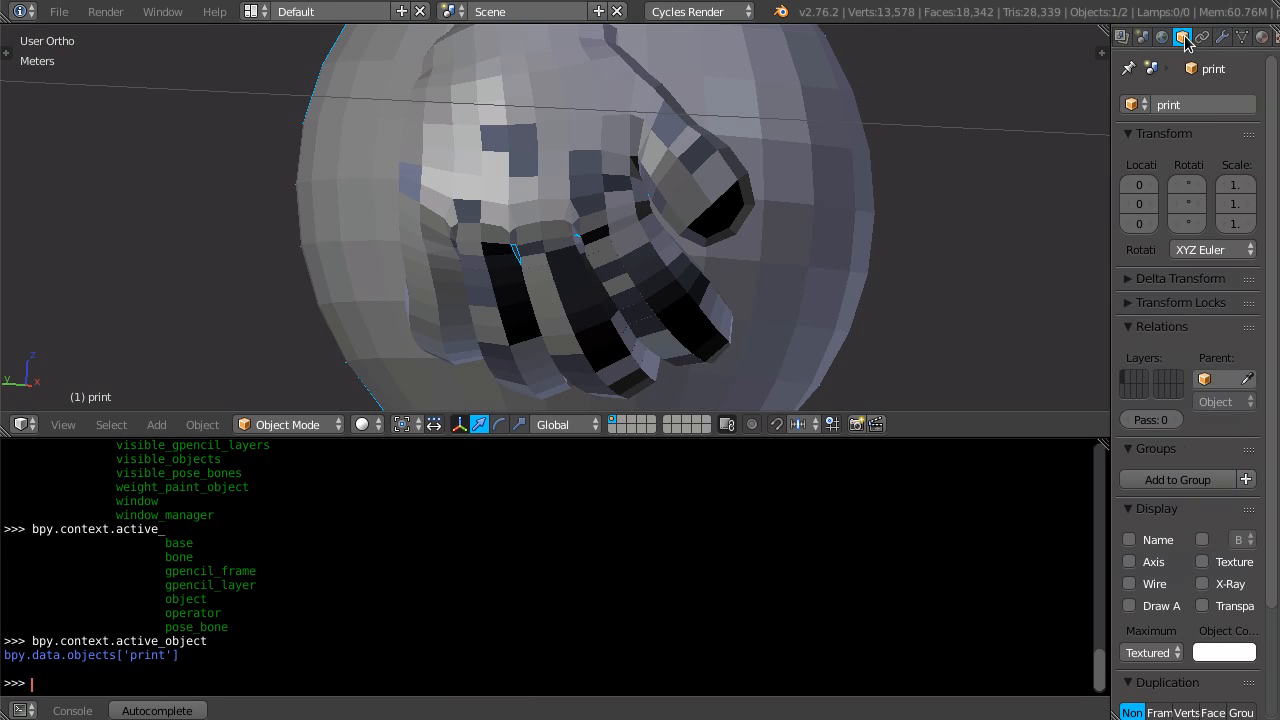
{"action": "left_click", "coordinate": [1244, 36]}
{"action": "type", "text": "bpy.context.active_object"}
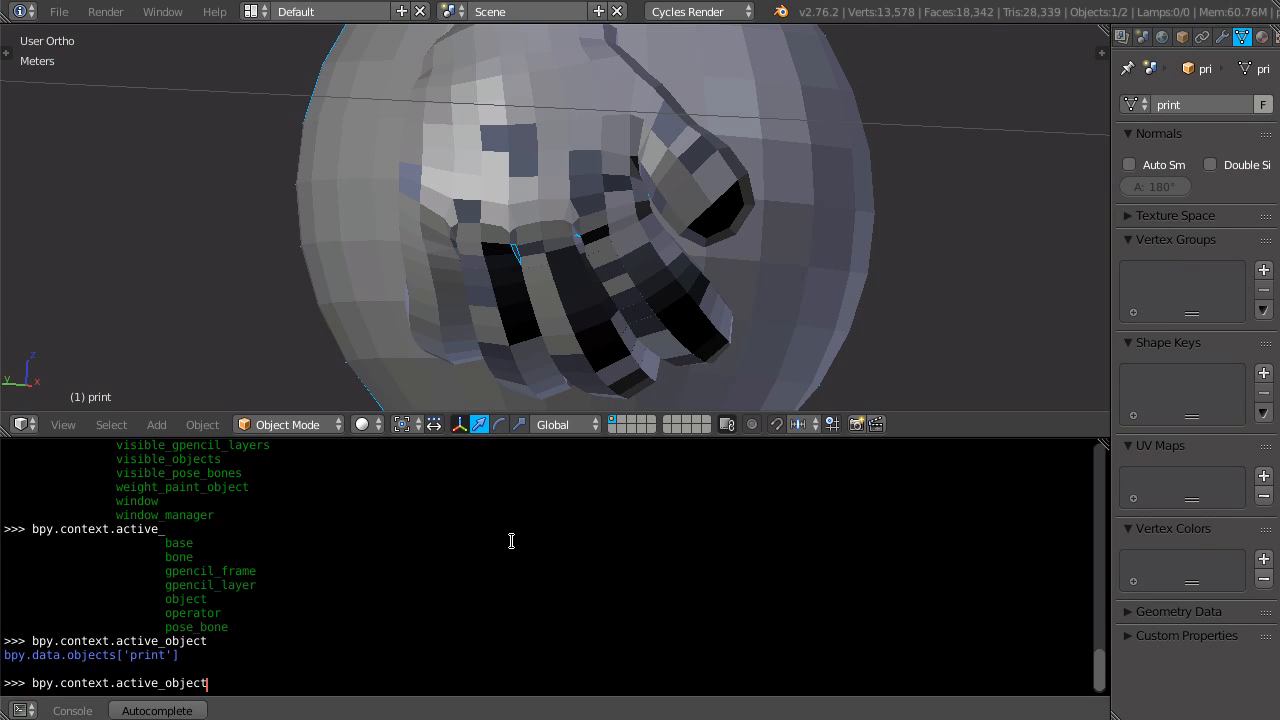
{"action": "type", "text": ".data"}
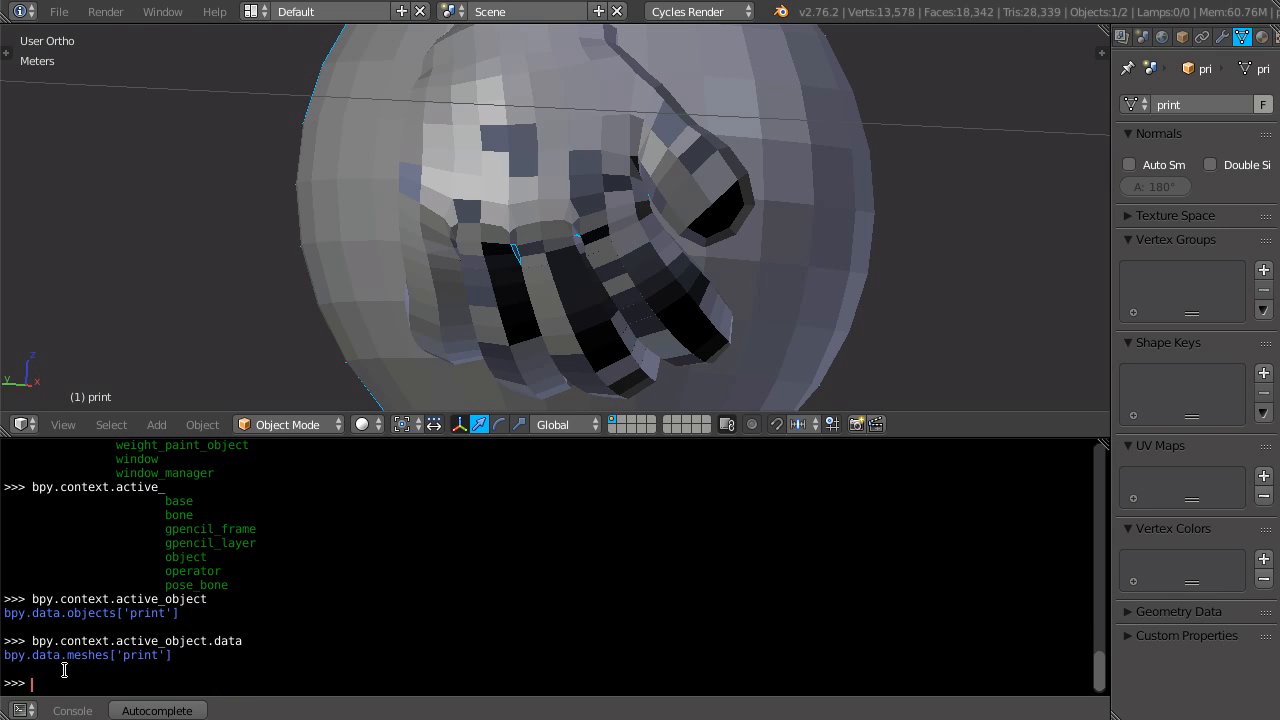
{"action": "mouse_move", "coordinate": [464, 612]}
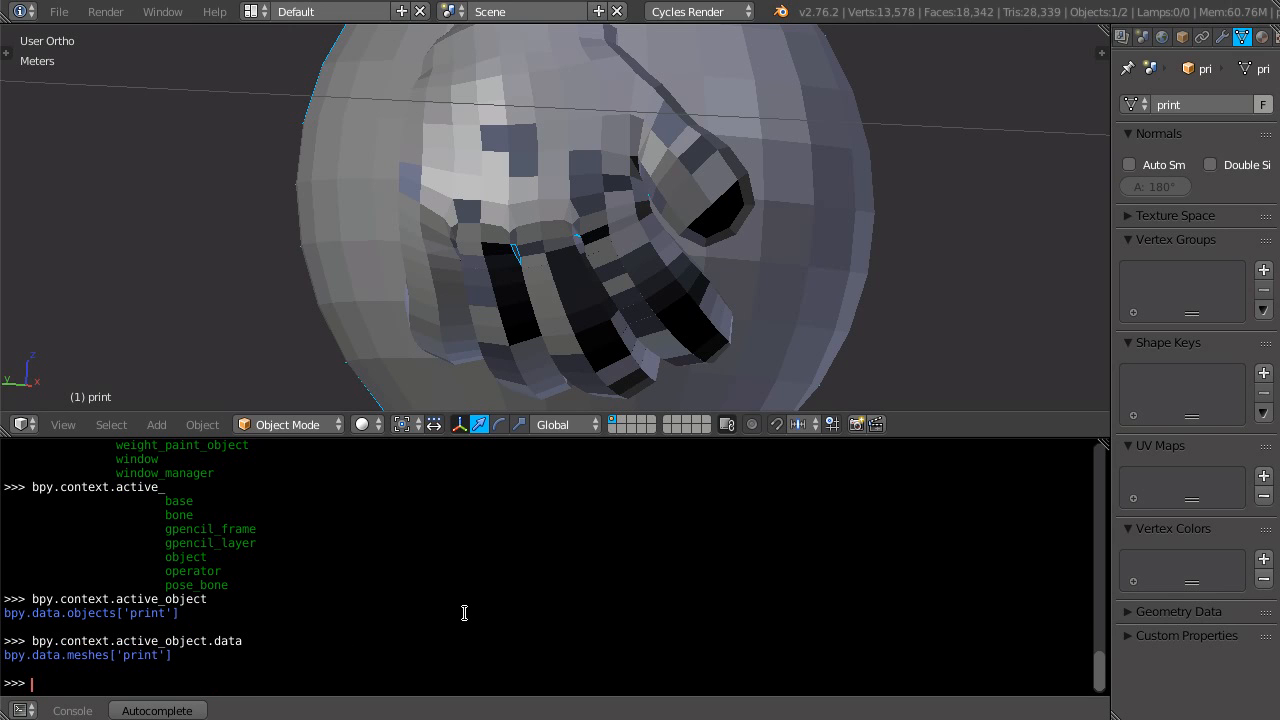
{"action": "type", "text": "bpy.context.active_object.data"}
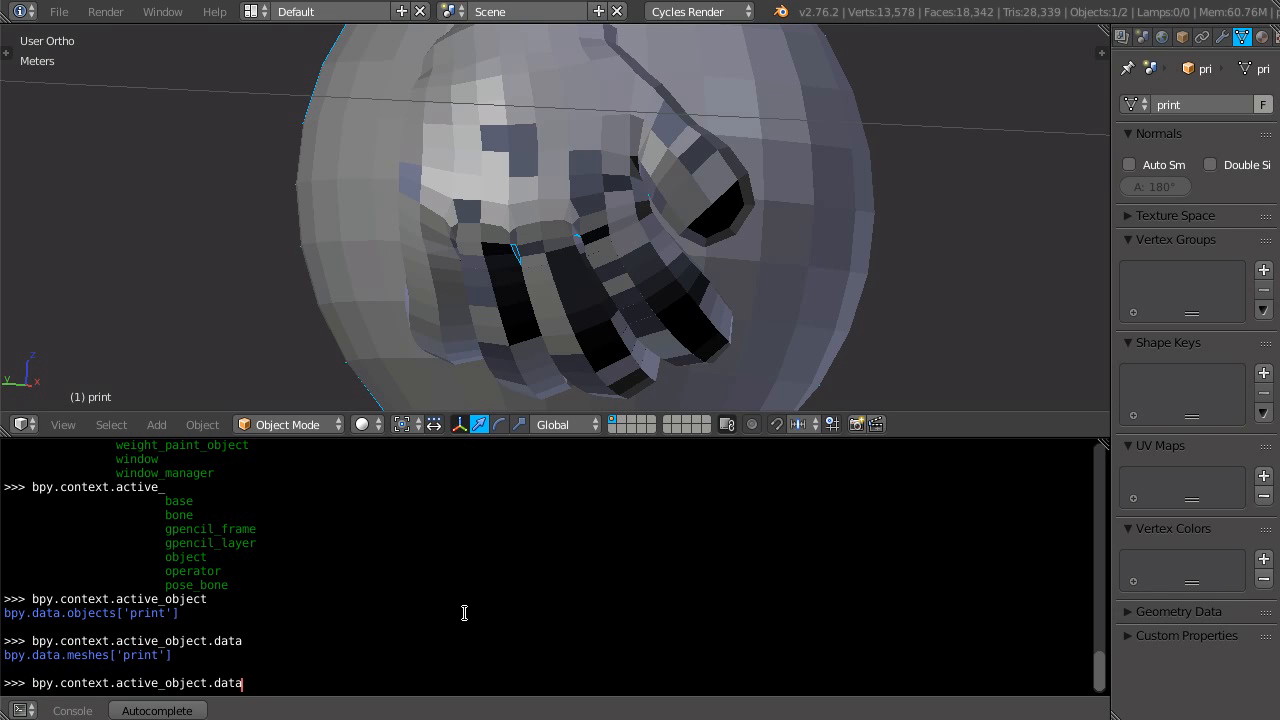
{"action": "type", "text": ".validate"}
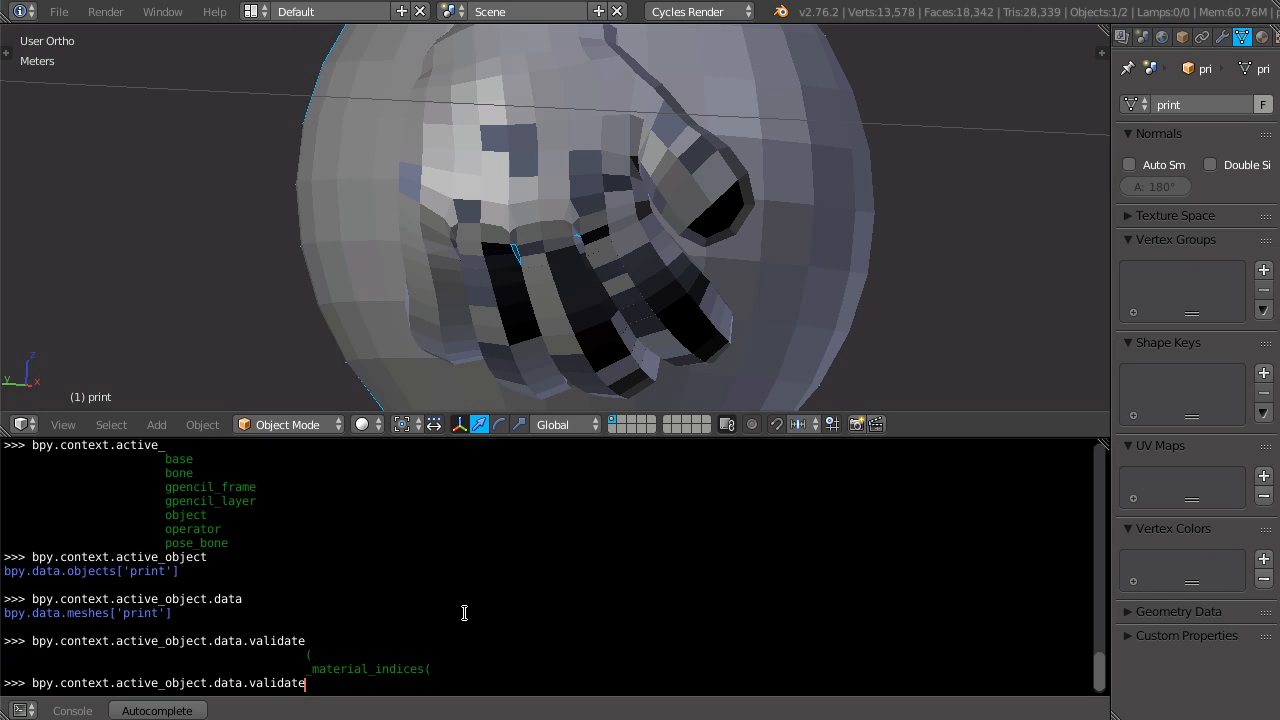
{"action": "type", "text": "()"}
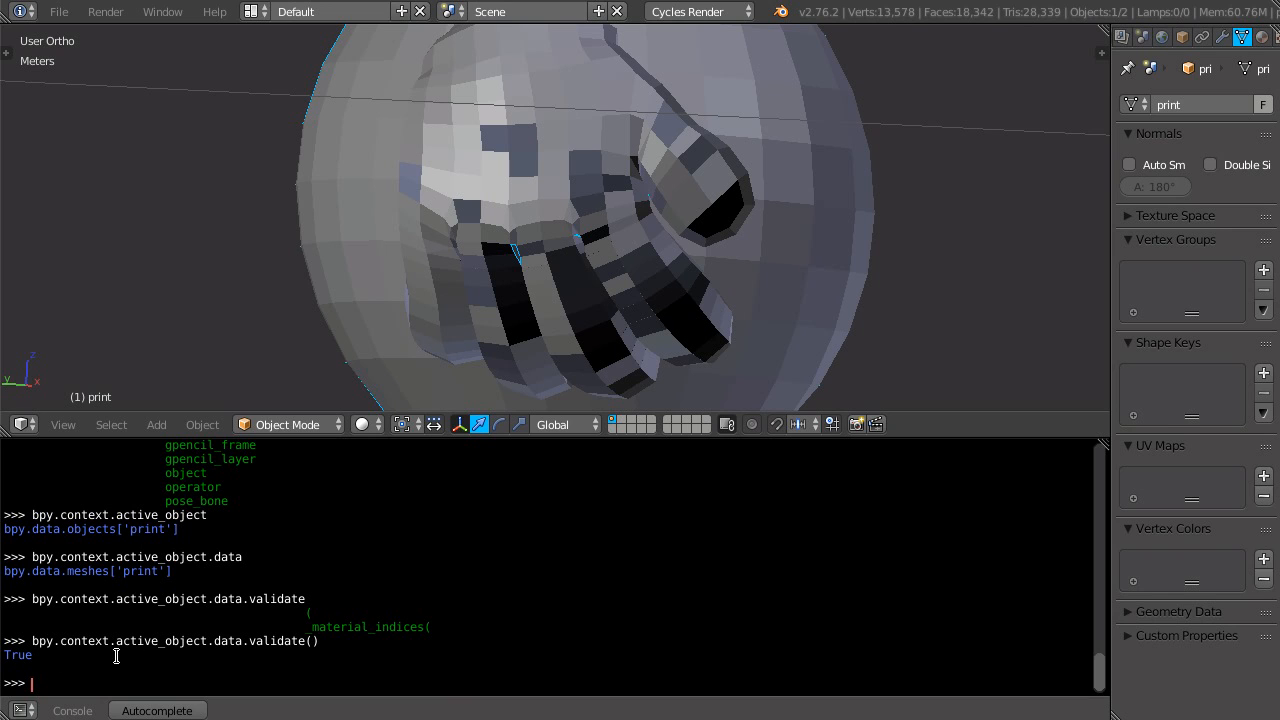
{"action": "mouse_move", "coordinate": [44, 656]}
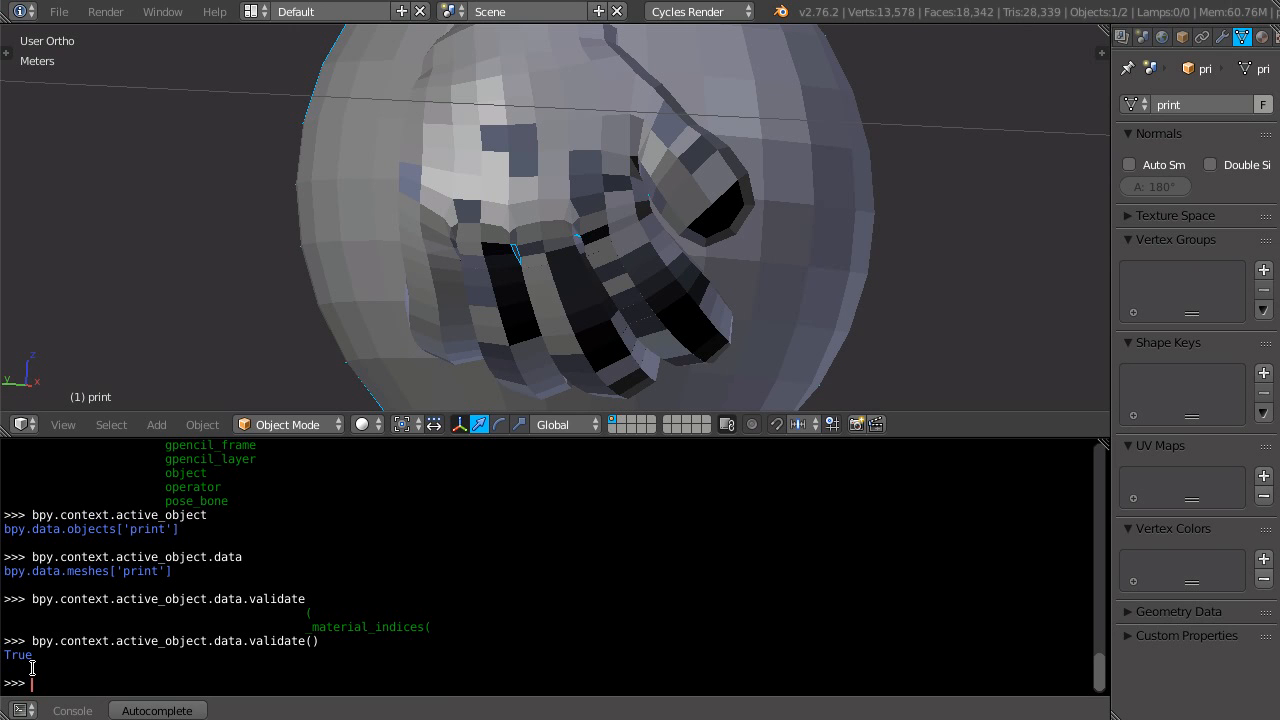
{"action": "mouse_move", "coordinate": [706, 256]}
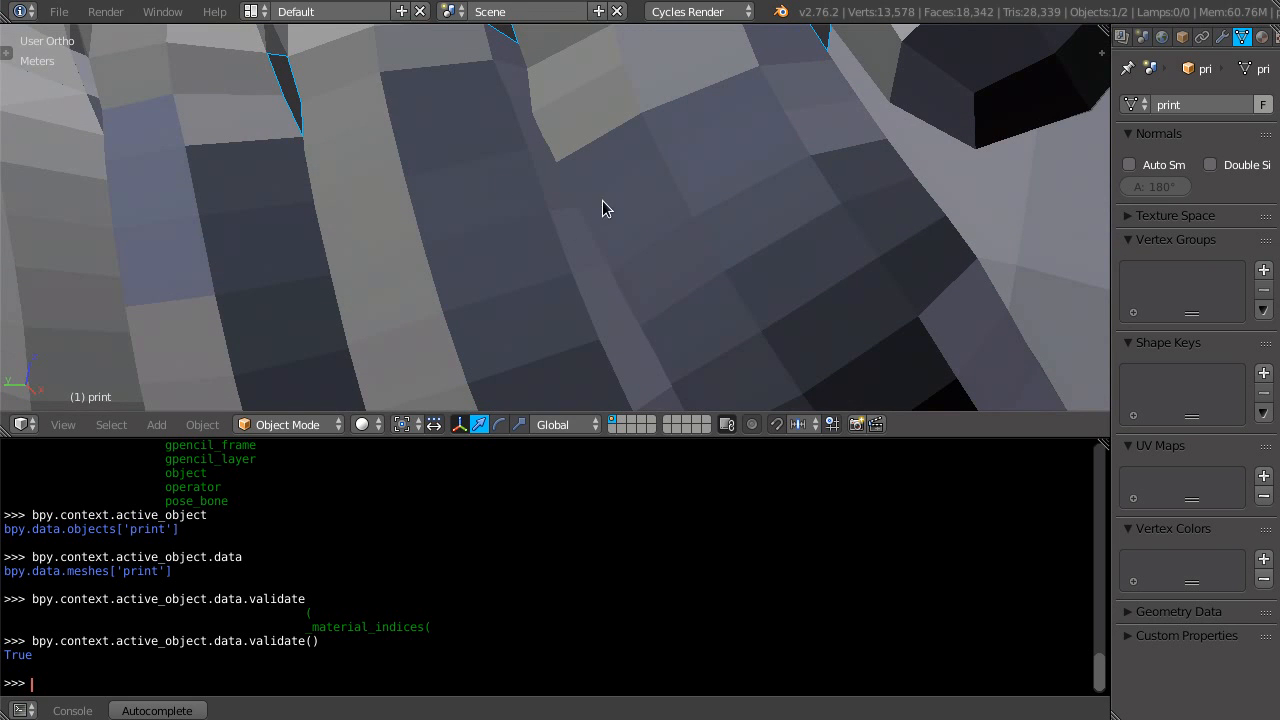
- Add a Subdivision Surface modifier to the hand from the Modifiers properties
{"action": "left_click_drag", "start_coordinate": [604, 208], "coordinate": [528, 264]}
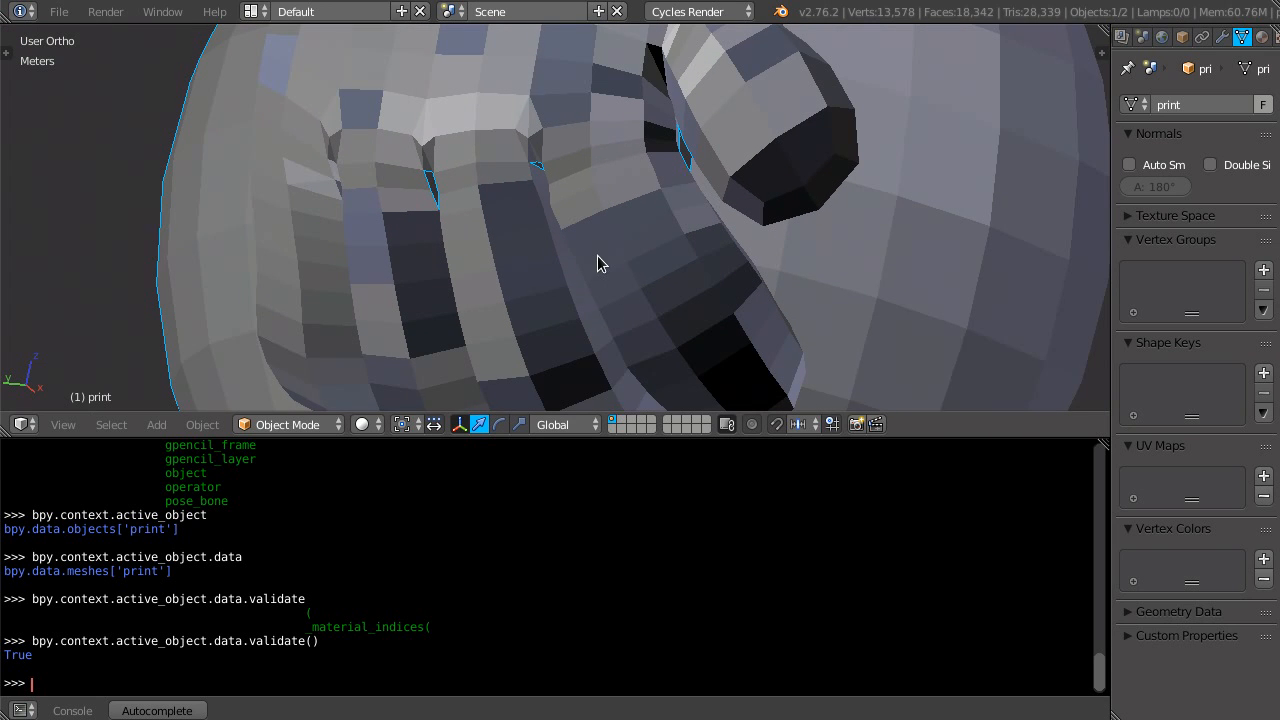
{"action": "mouse_move", "coordinate": [556, 286]}
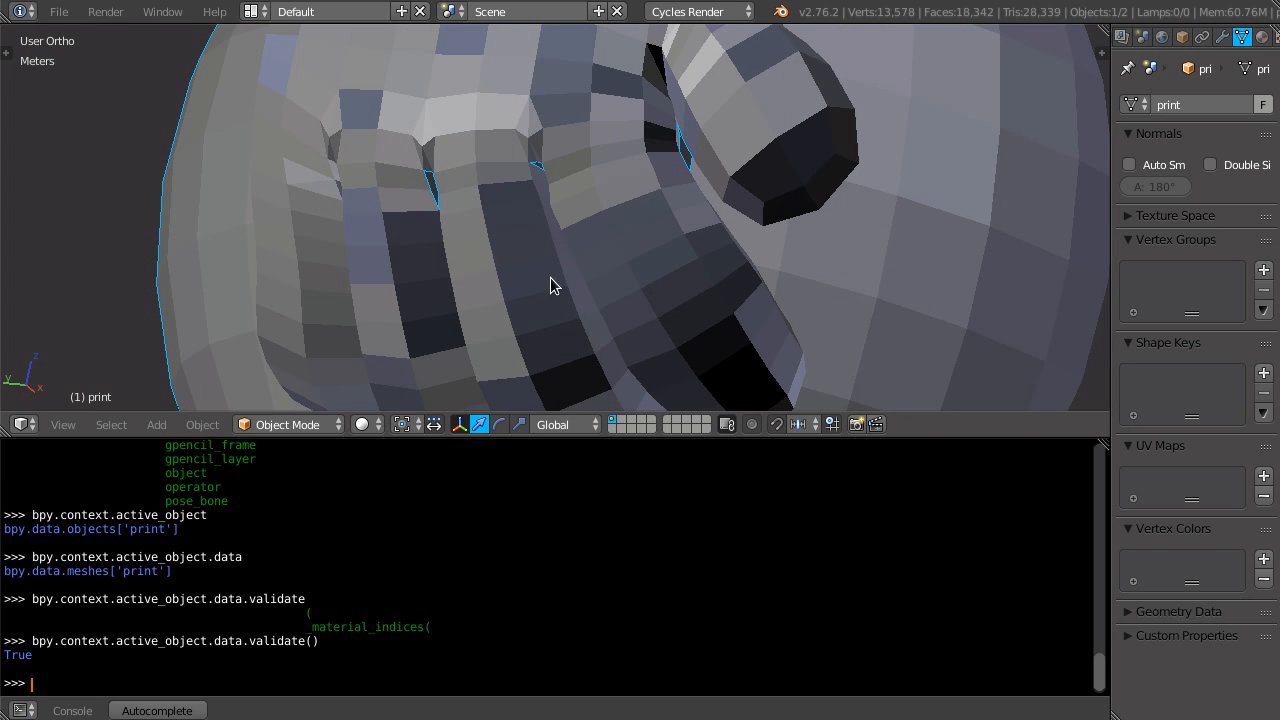
{"action": "left_click", "coordinate": [1220, 36]}
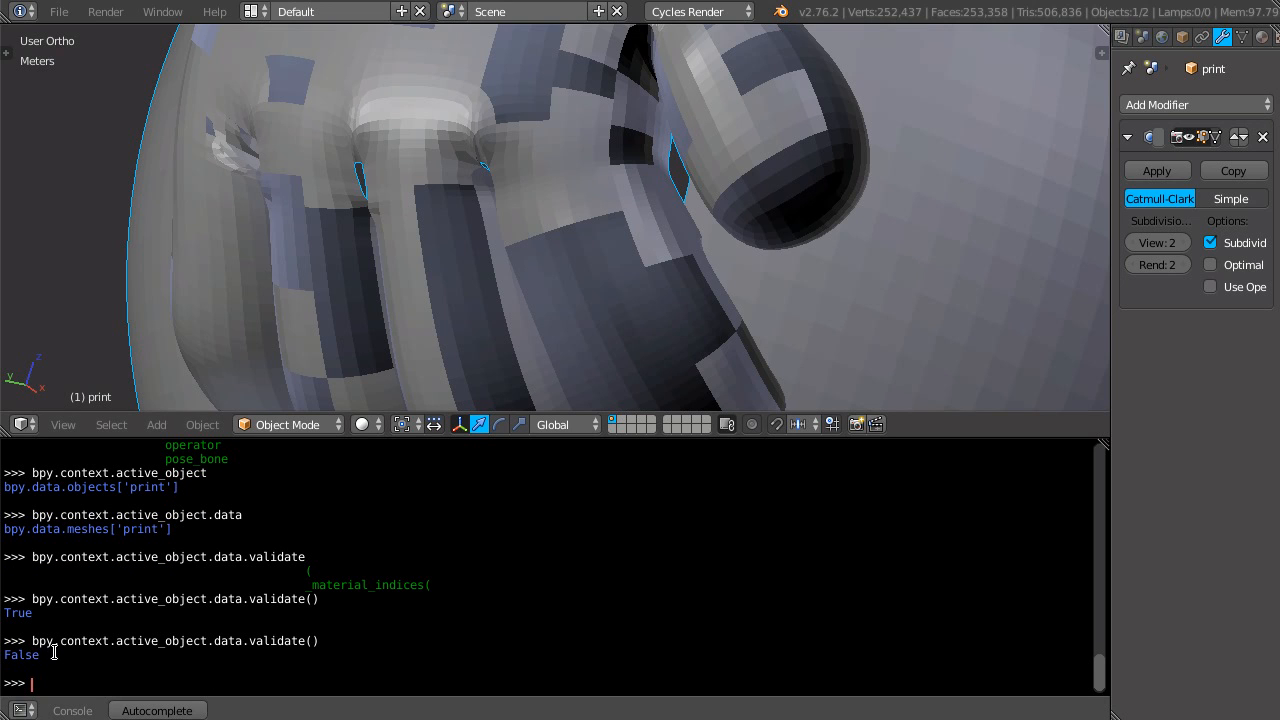
{"action": "mouse_move", "coordinate": [164, 646]}
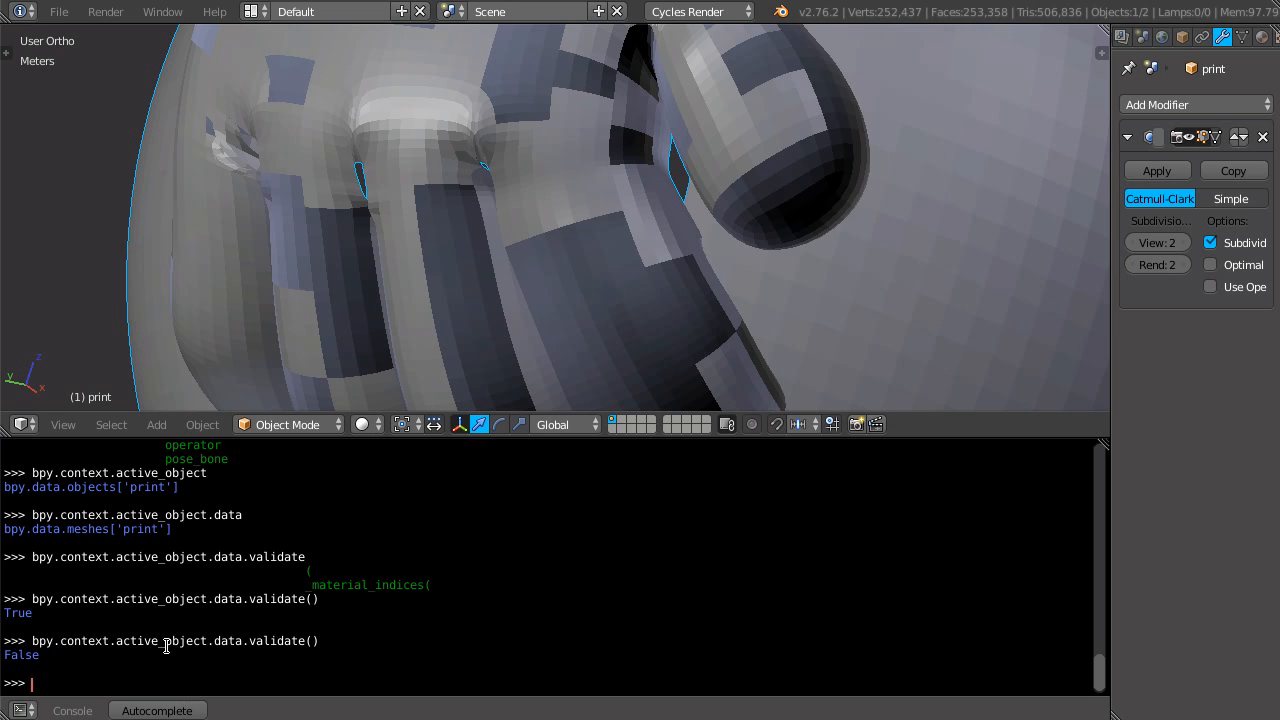
{"action": "mouse_move", "coordinate": [118, 450]}
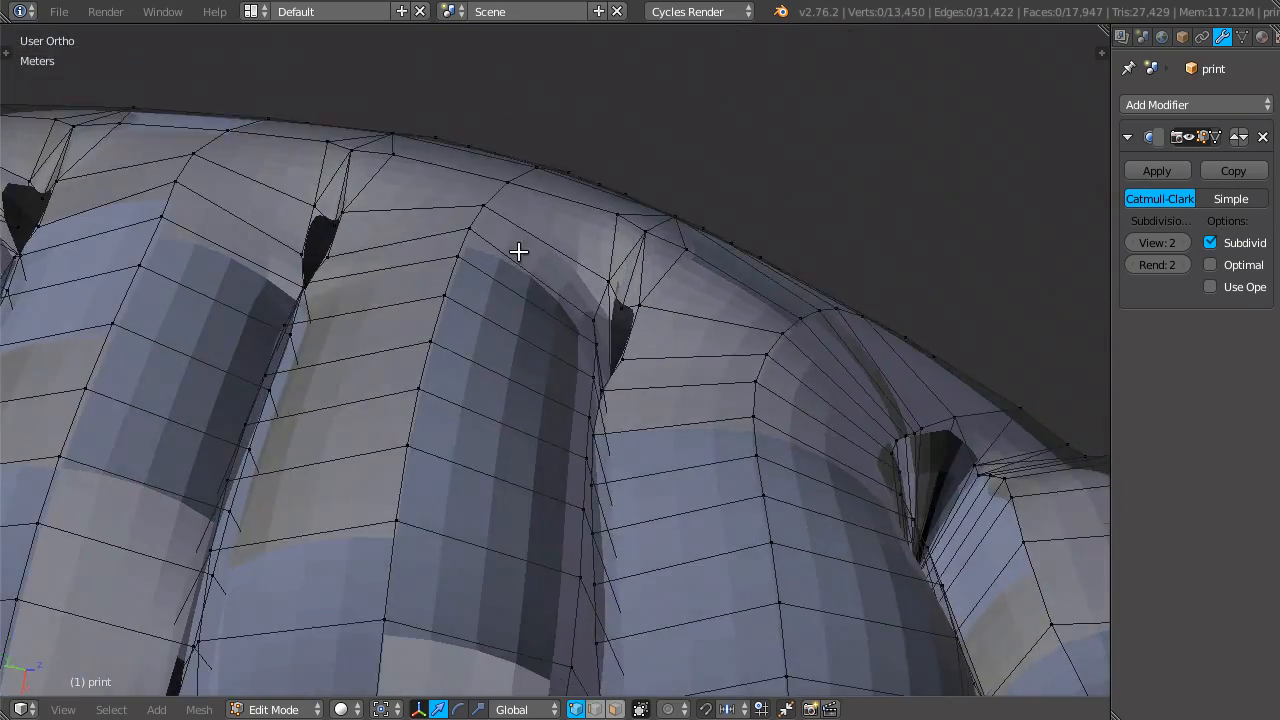
- Orbit across the top of the subdivided hand mesh in Edit Mode
{"action": "left_click_drag", "start_coordinate": [518, 252], "coordinate": [498, 368]}
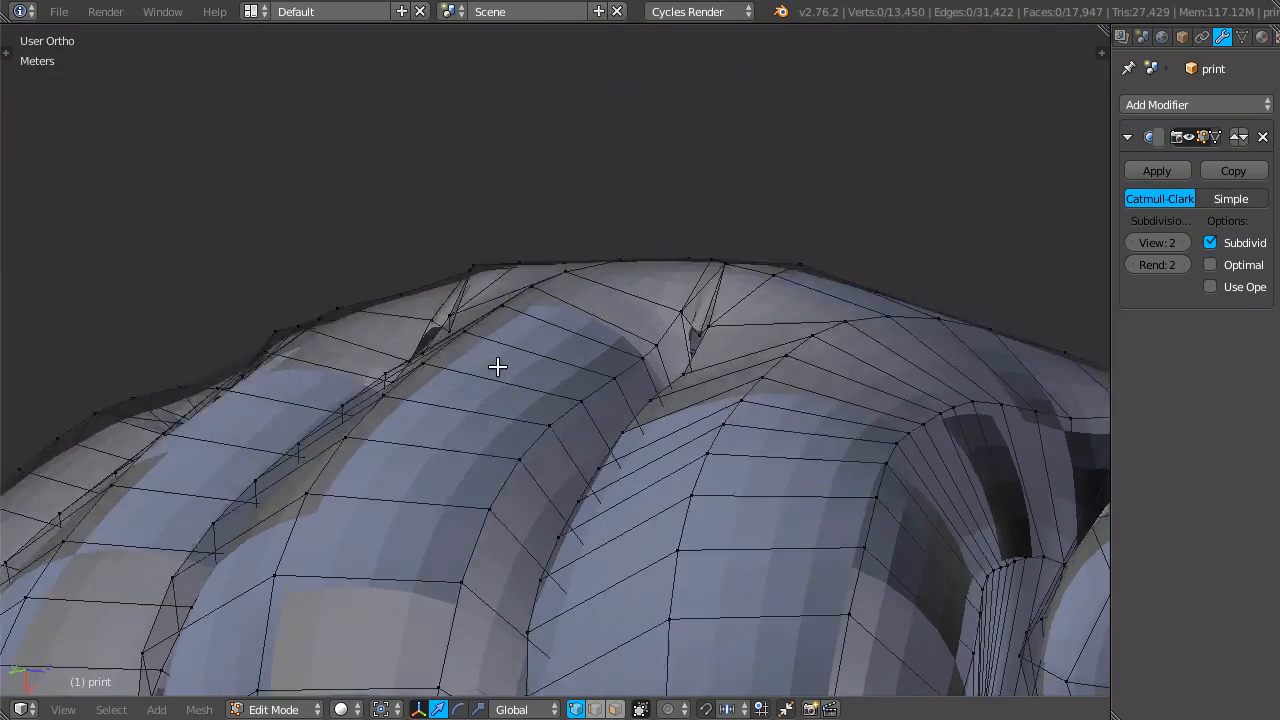